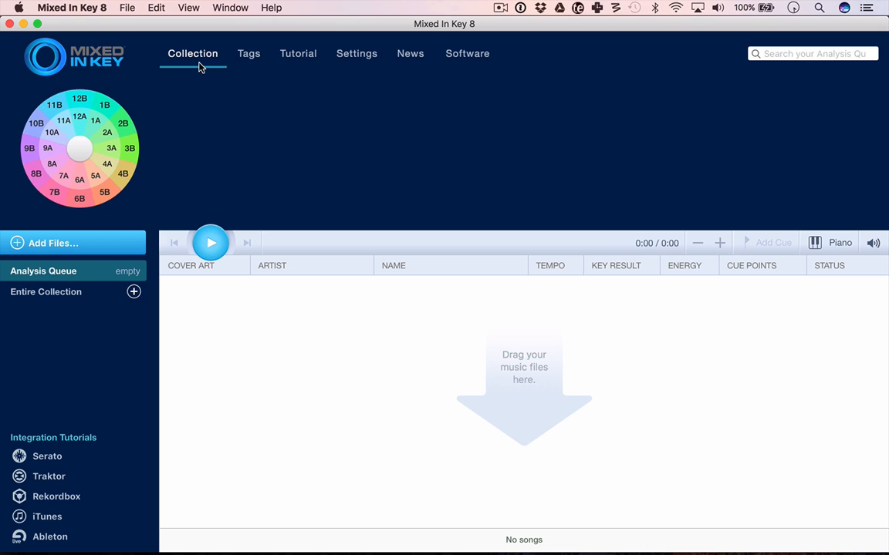
- Add the four MP3 tracks from the folder to the analysis queue via Add Files or Folders
click(52, 244)
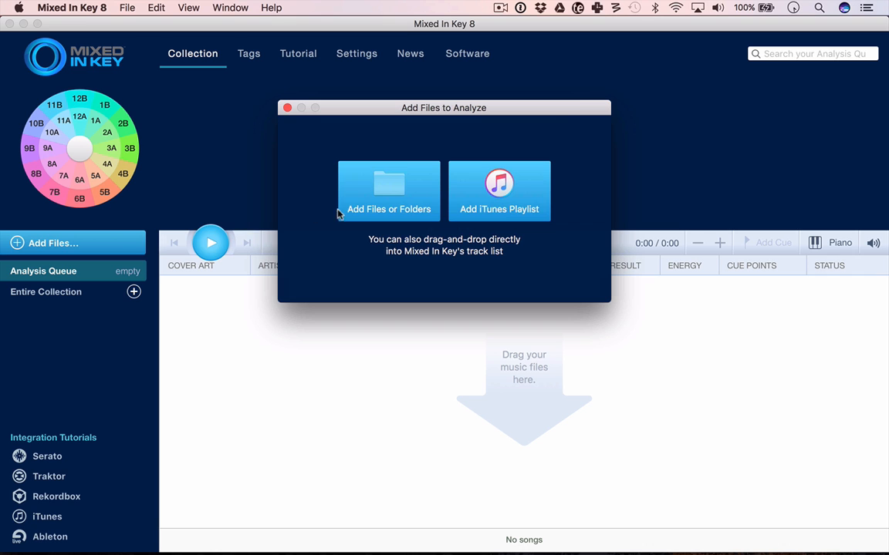
click(389, 191)
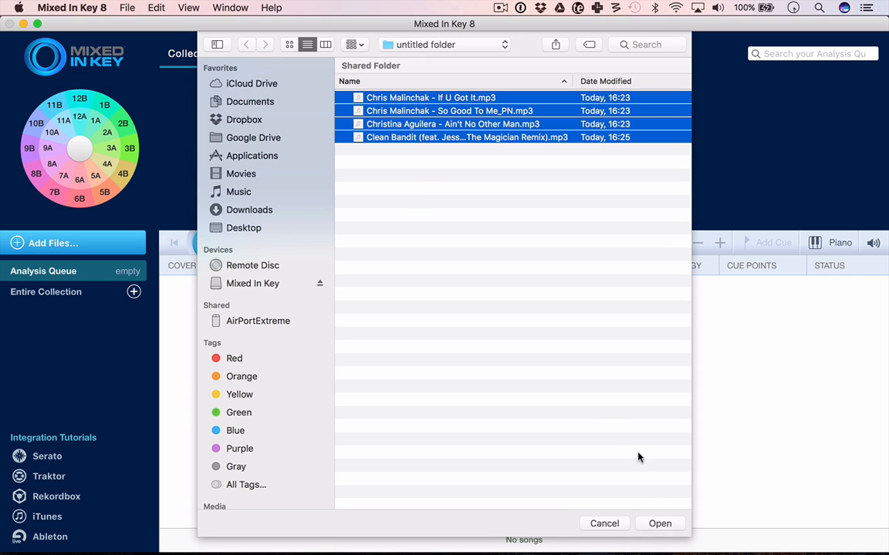
click(661, 523)
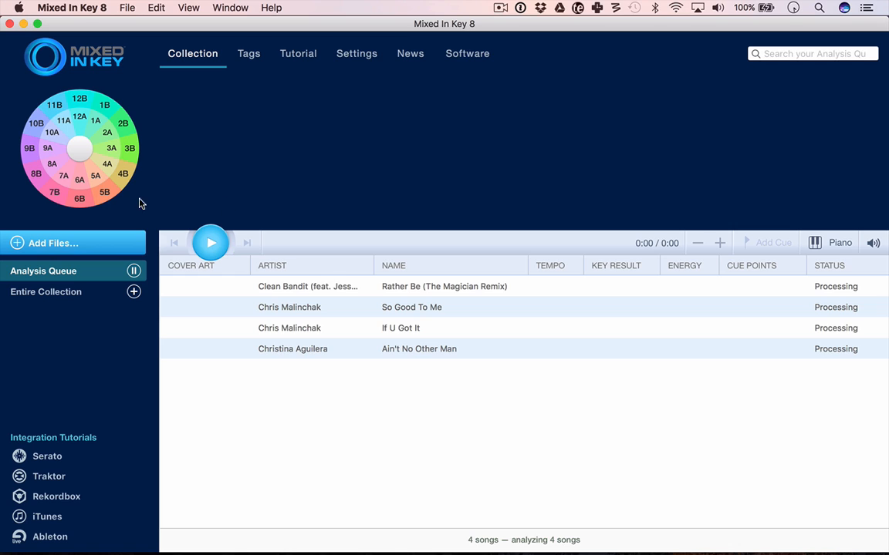
mouse_move(126, 191)
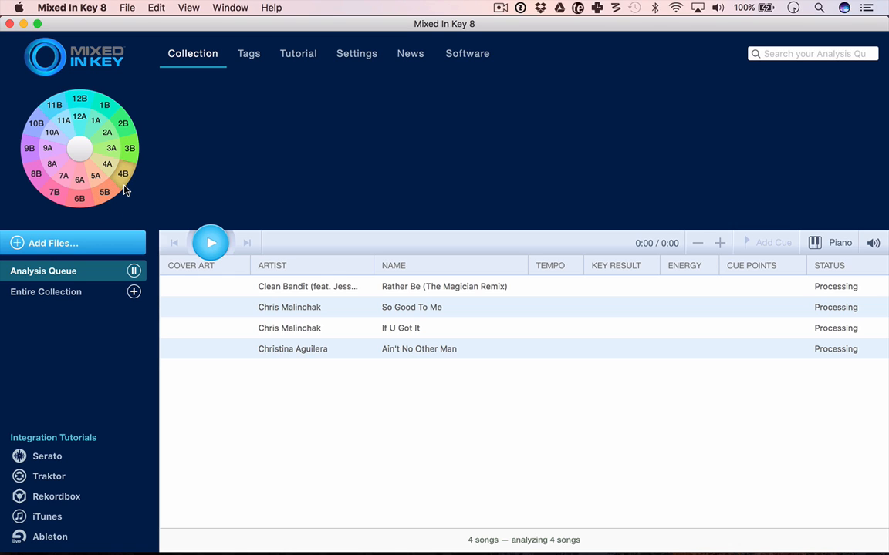
mouse_move(111, 195)
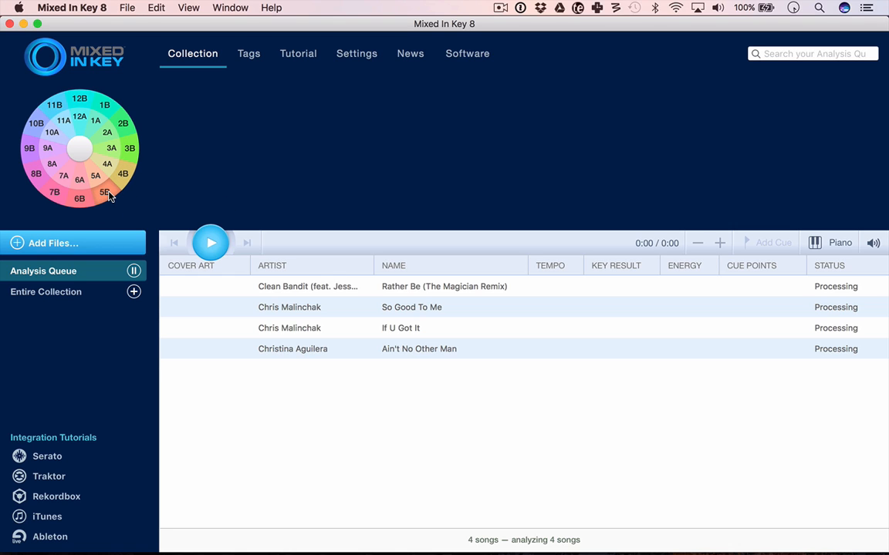
mouse_move(105, 191)
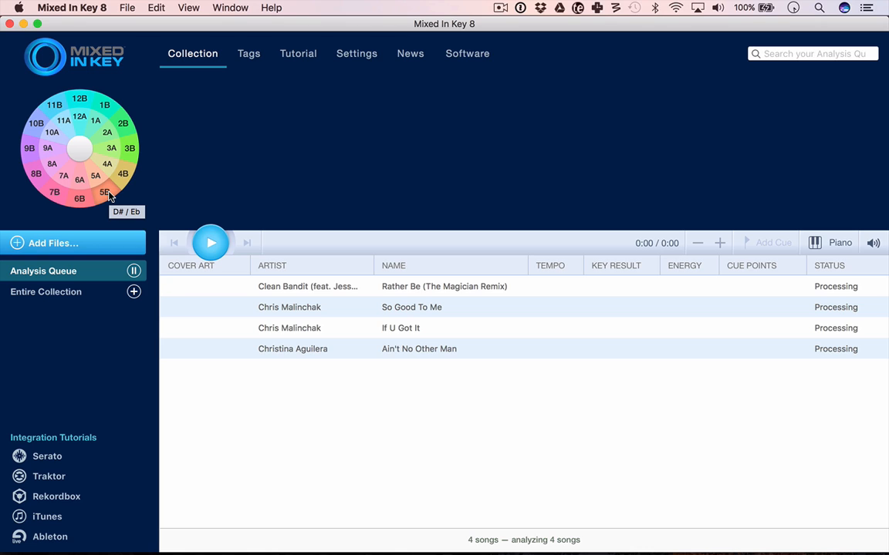
mouse_move(214, 305)
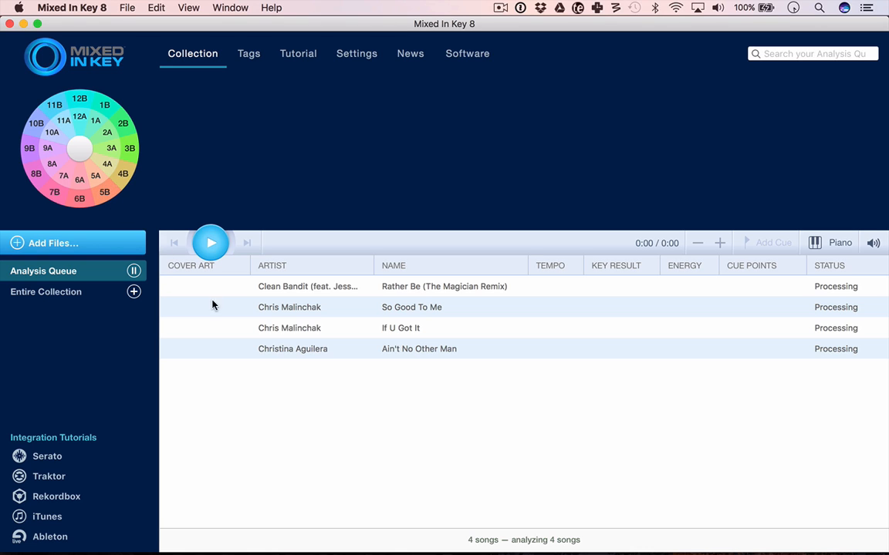
mouse_move(304, 371)
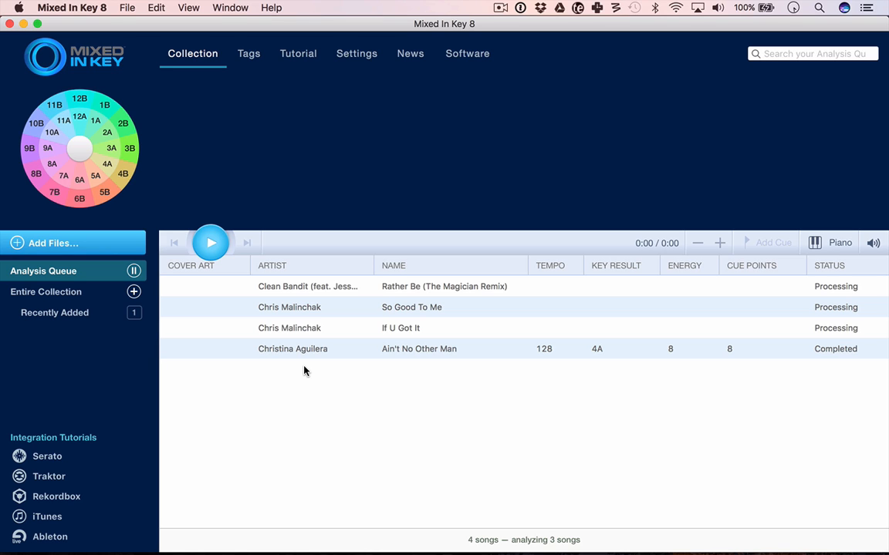
mouse_move(605, 361)
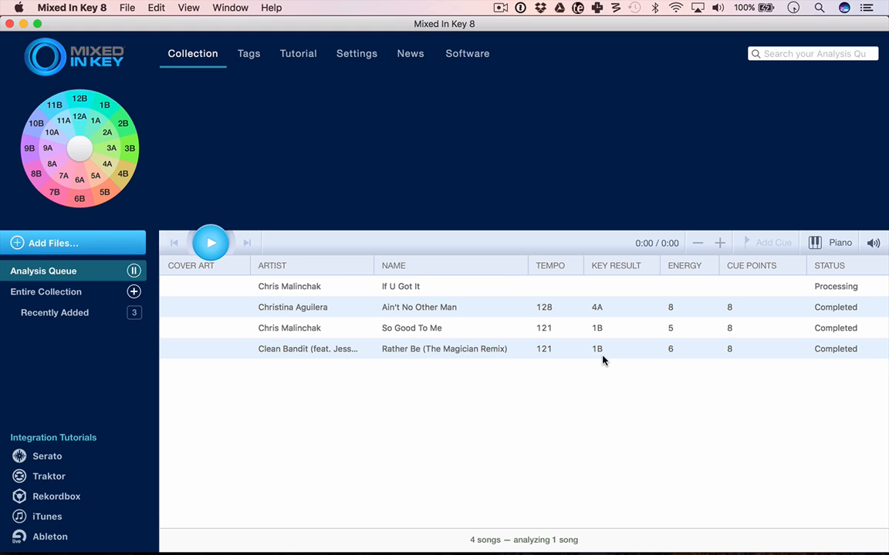
mouse_move(670, 361)
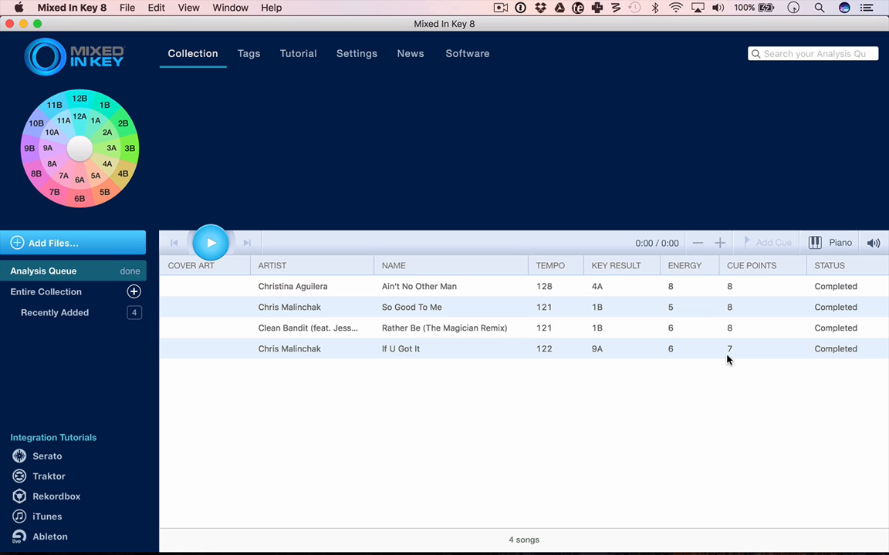
mouse_move(493, 358)
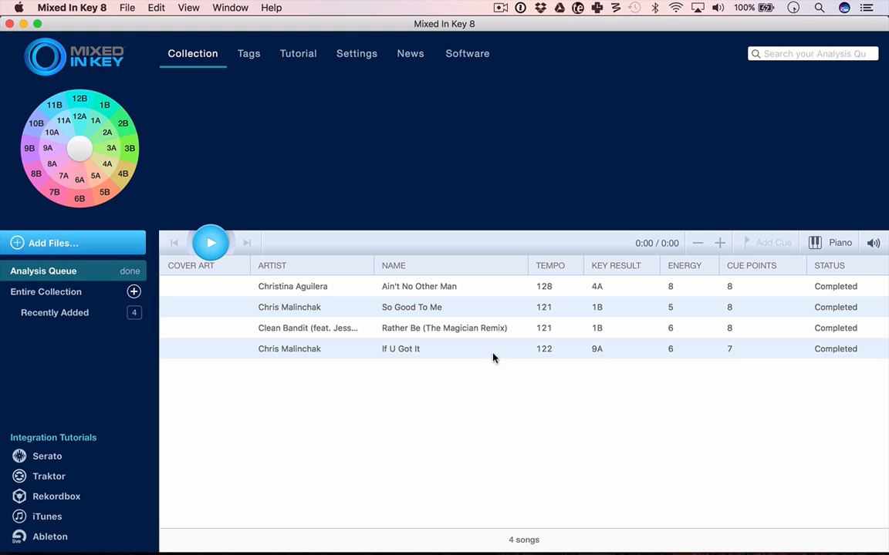
- Load Rather Be (The Magician Remix) into the player and audition it from the start and Cue 2
drag(444, 327, 395, 196)
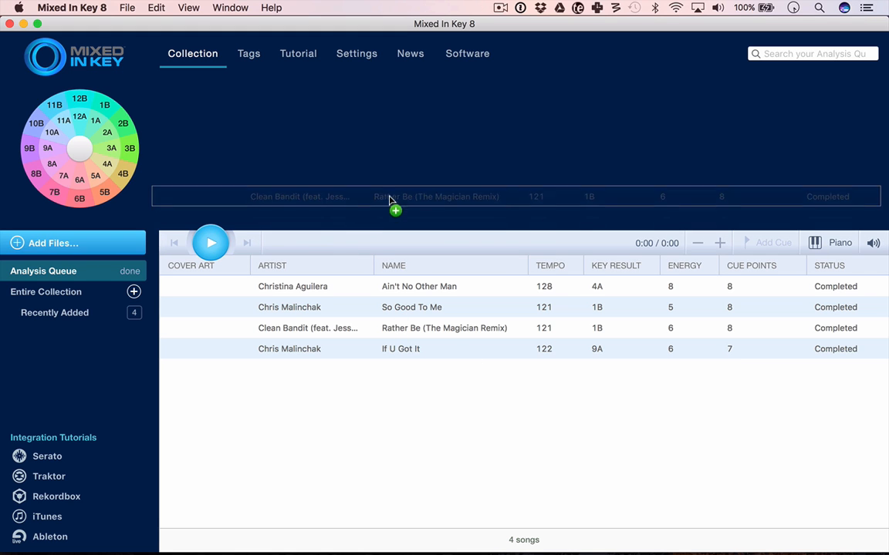
click(209, 244)
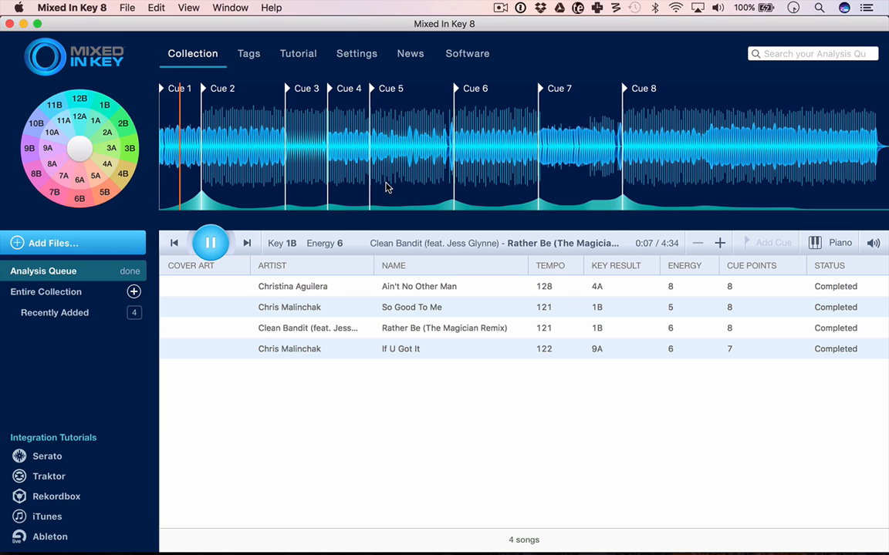
click(719, 244)
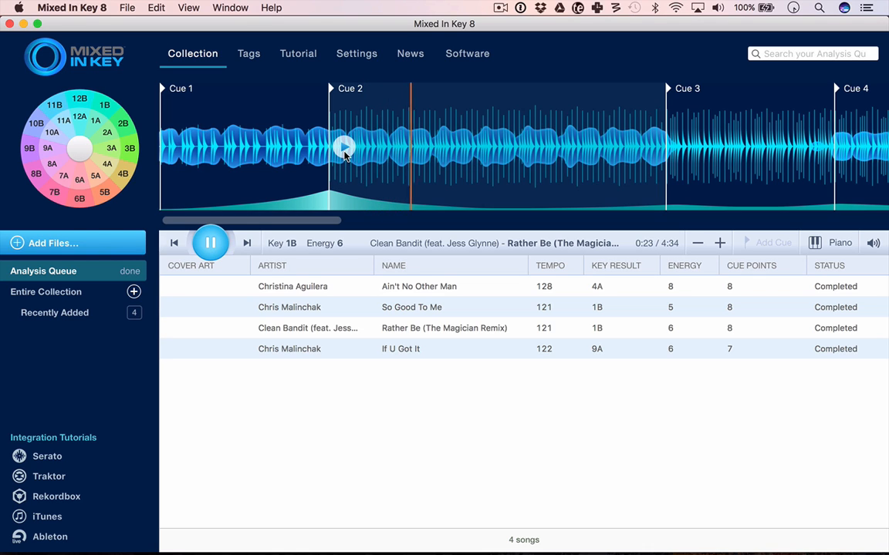
click(337, 147)
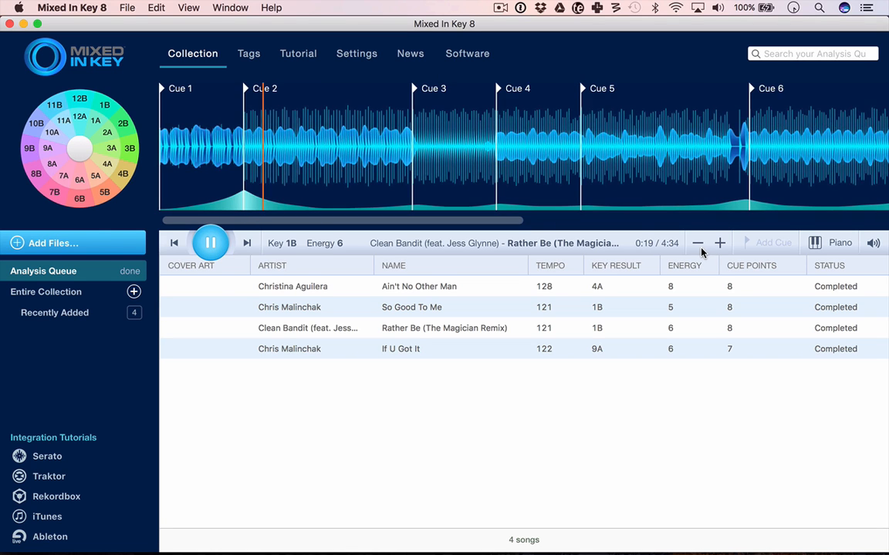
- Audition Rather Be from Cue 7 and zoom the waveform out to show the whole track
click(697, 243)
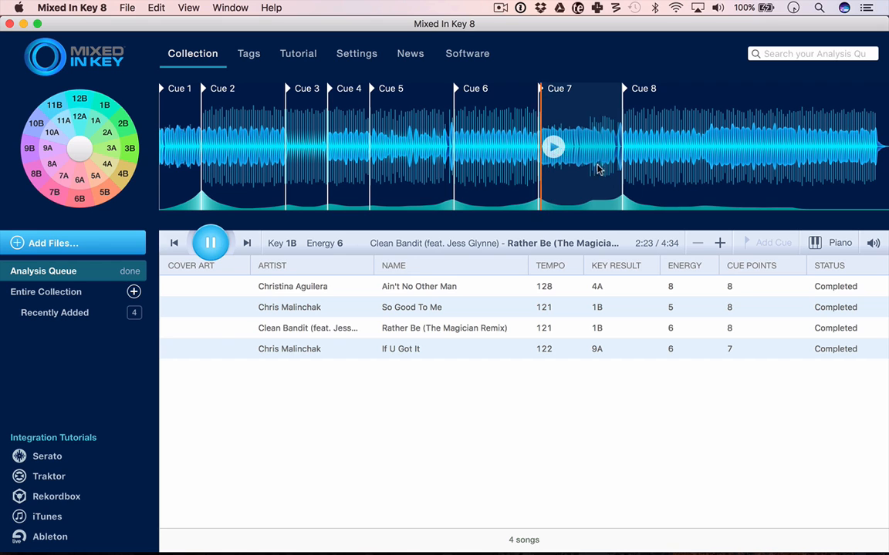
click(719, 243)
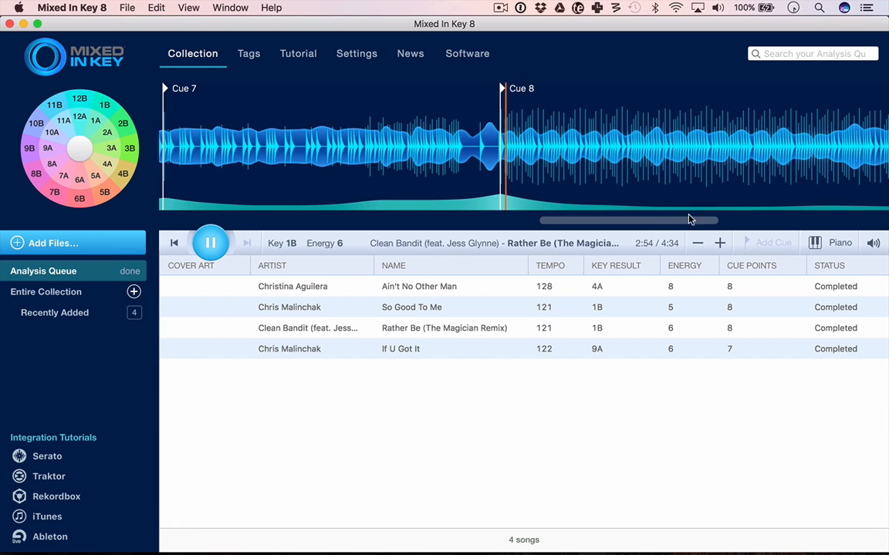
click(210, 244)
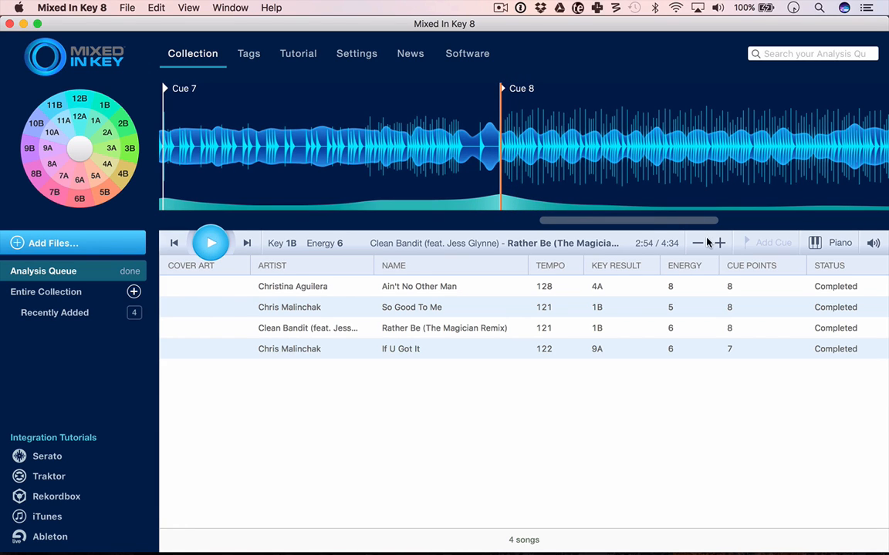
click(697, 244)
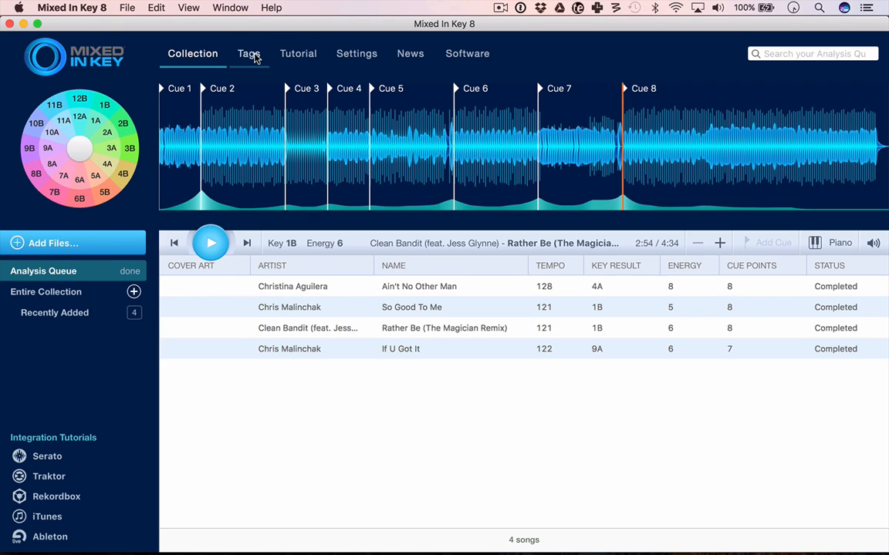
- Enter 'Club track' as the Grouping tag for all four tracks in the tag editor
click(248, 52)
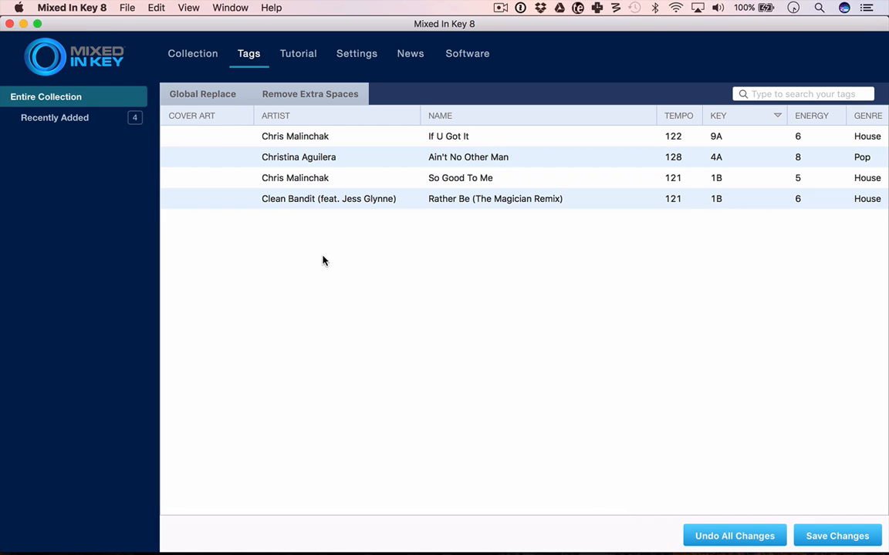
mouse_move(836, 535)
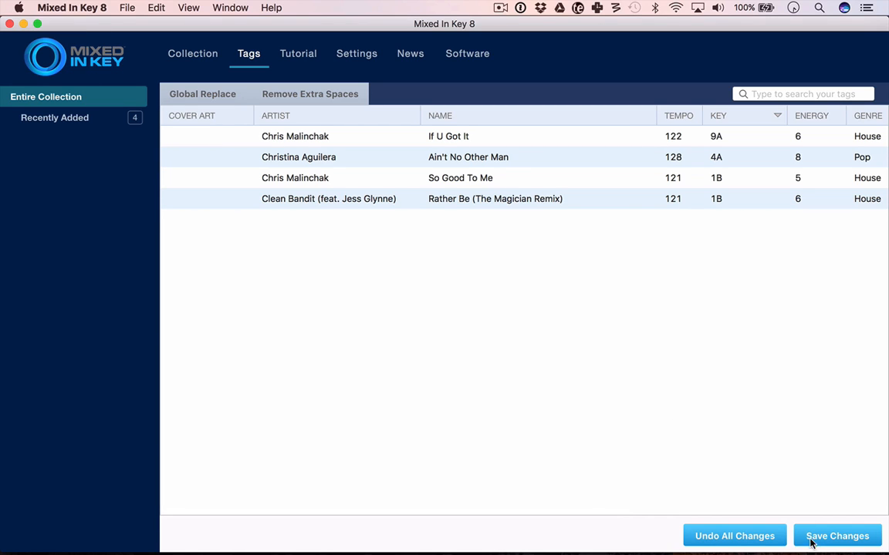
mouse_move(342, 228)
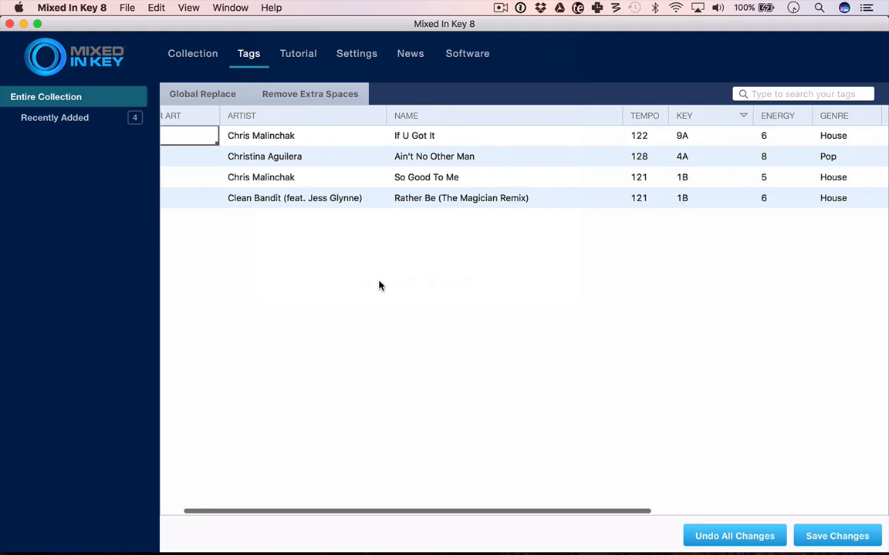
scroll(right, 3)
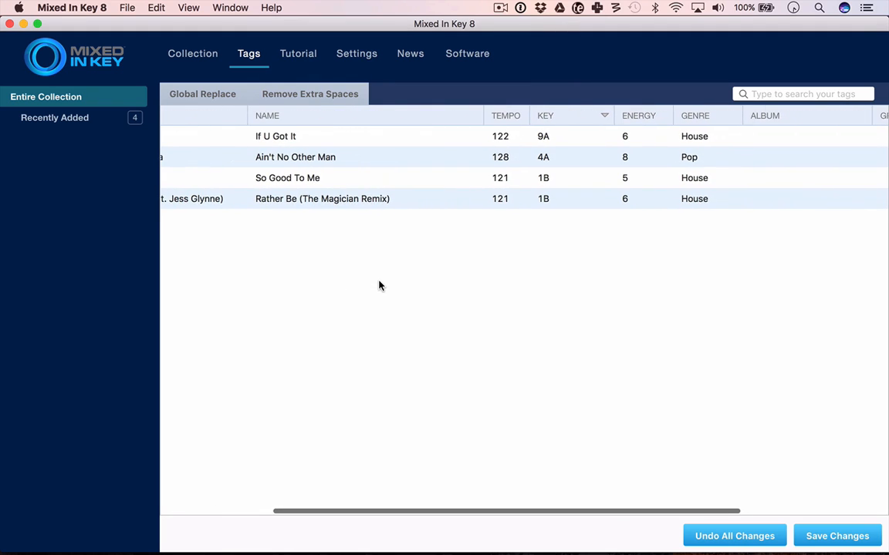
scroll(left, 3)
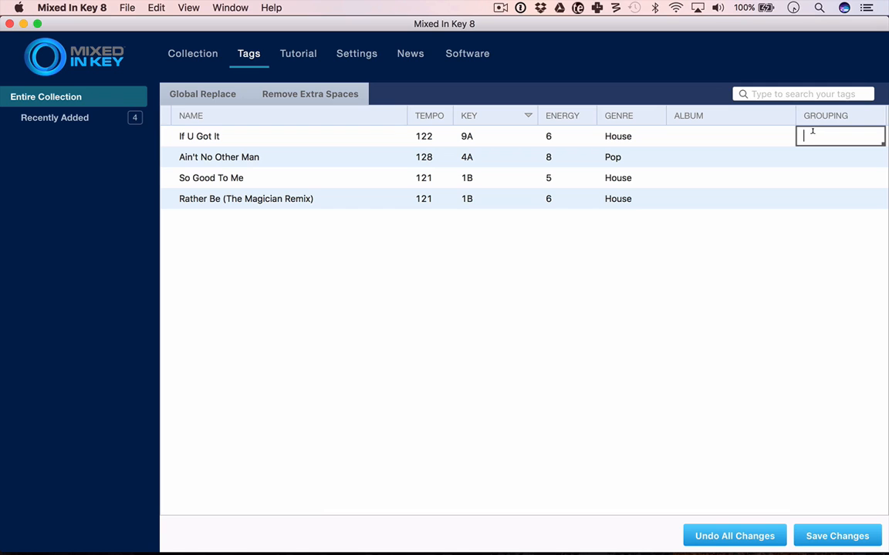
text(Club trac)
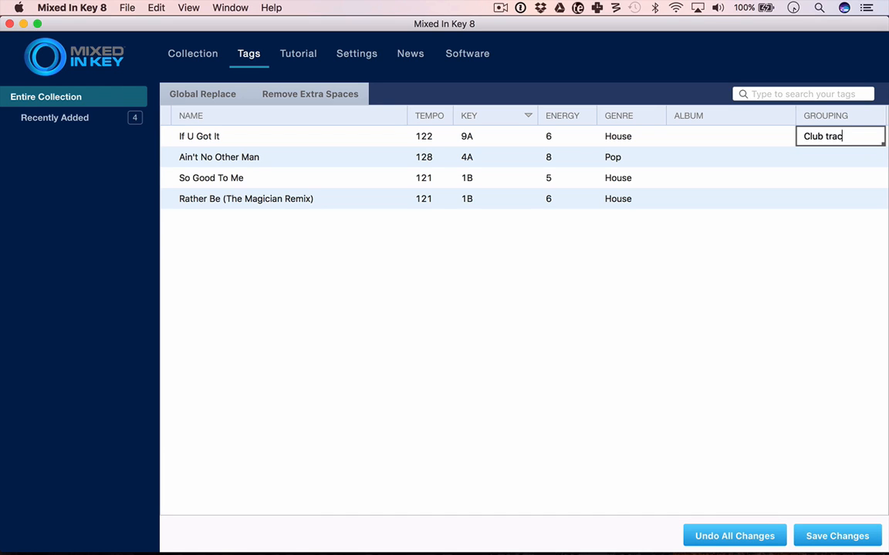
text(k)
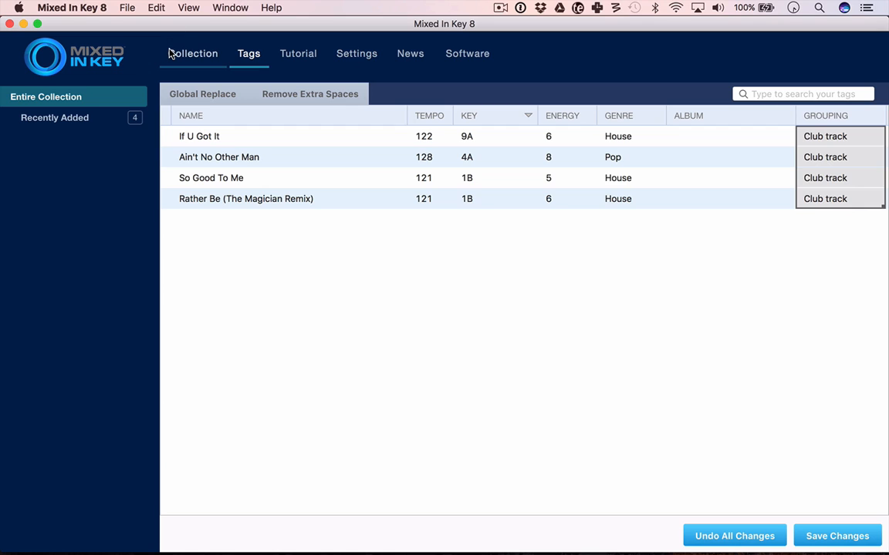
- Return to the collection listing the four analysed tracks
click(192, 52)
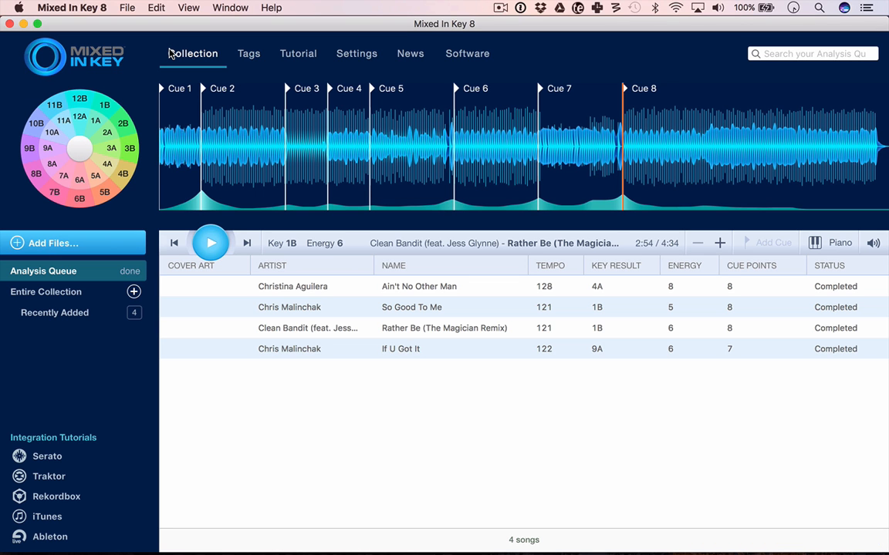
mouse_move(120, 194)
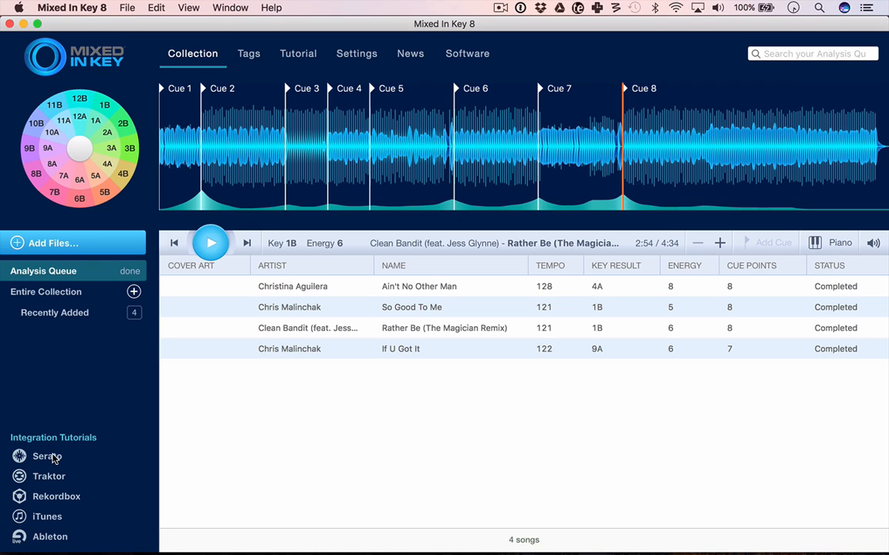
mouse_move(50, 531)
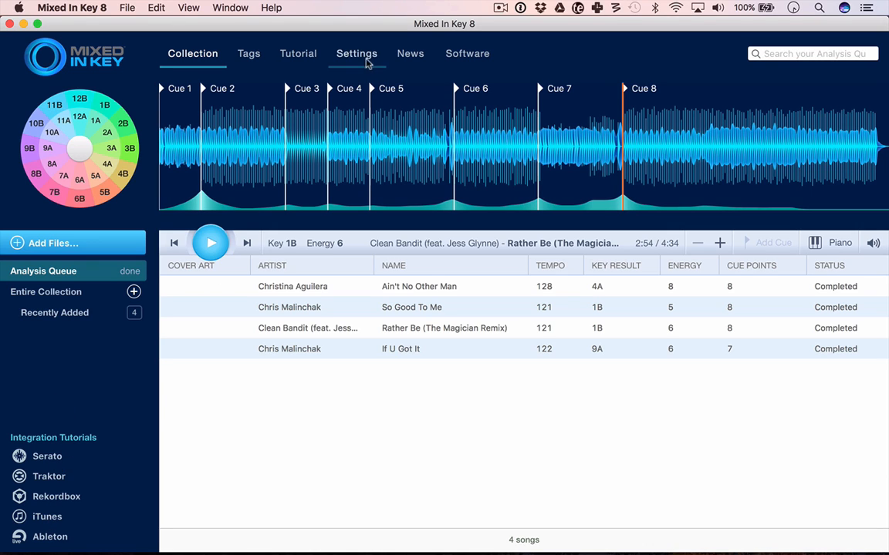
- Review the Update Tags settings writing key and energy into comments, overwriting them
click(356, 52)
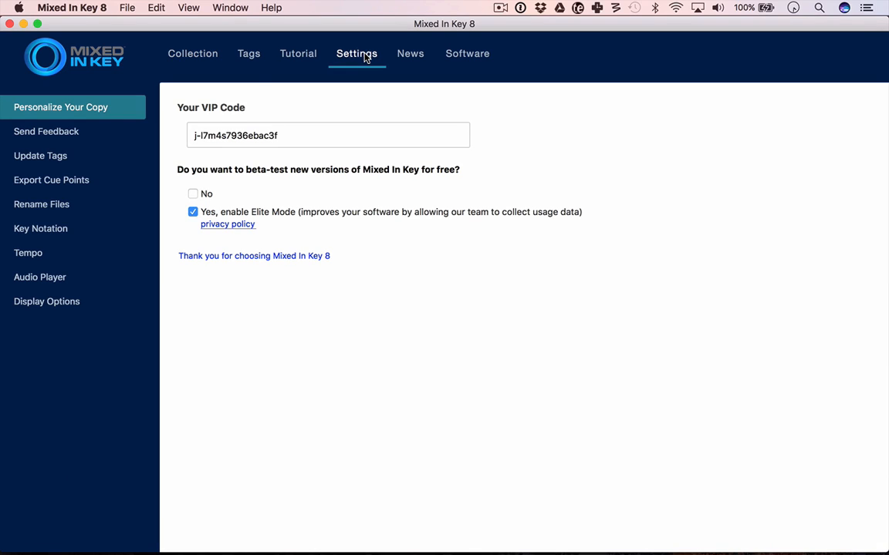
mouse_move(34, 231)
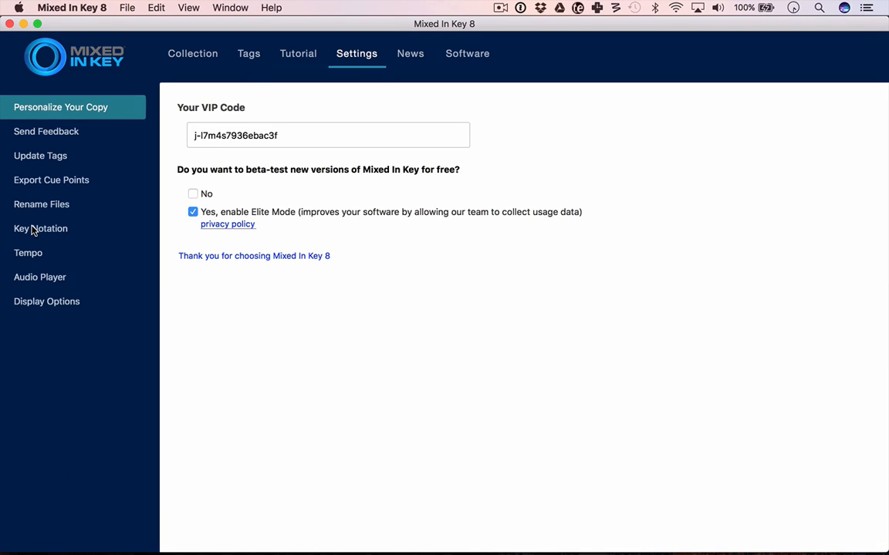
click(40, 155)
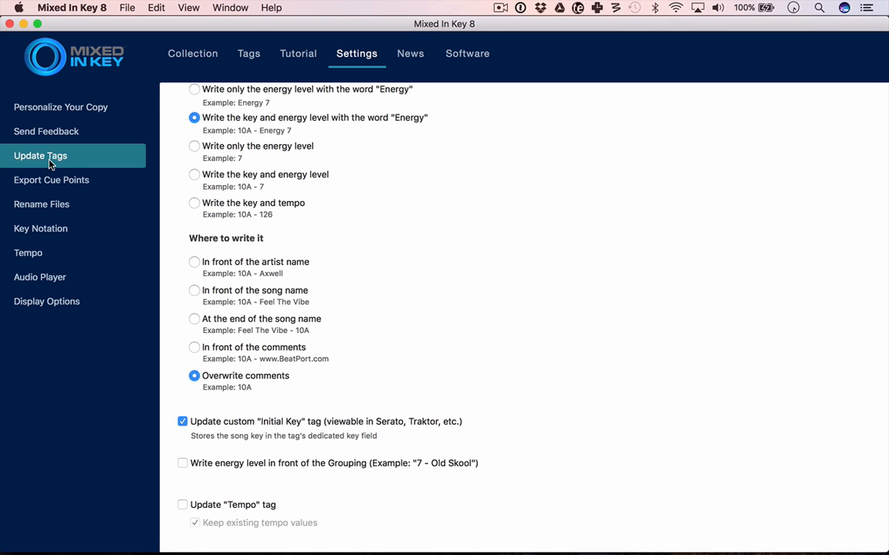
scroll(up, 3)
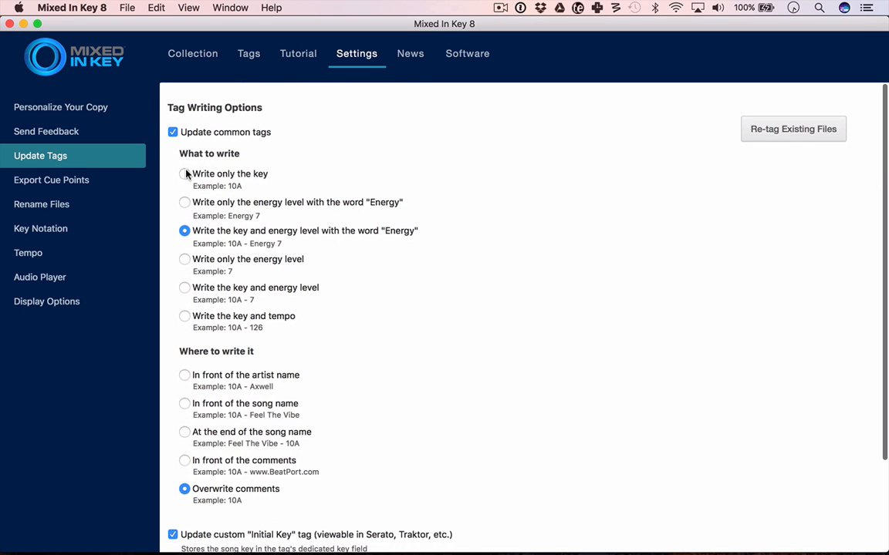
mouse_move(235, 229)
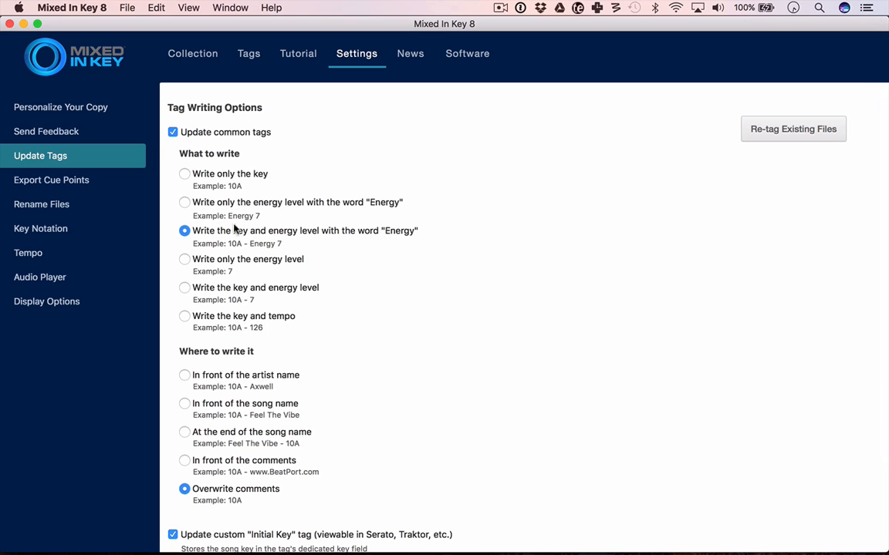
scroll(down, 3)
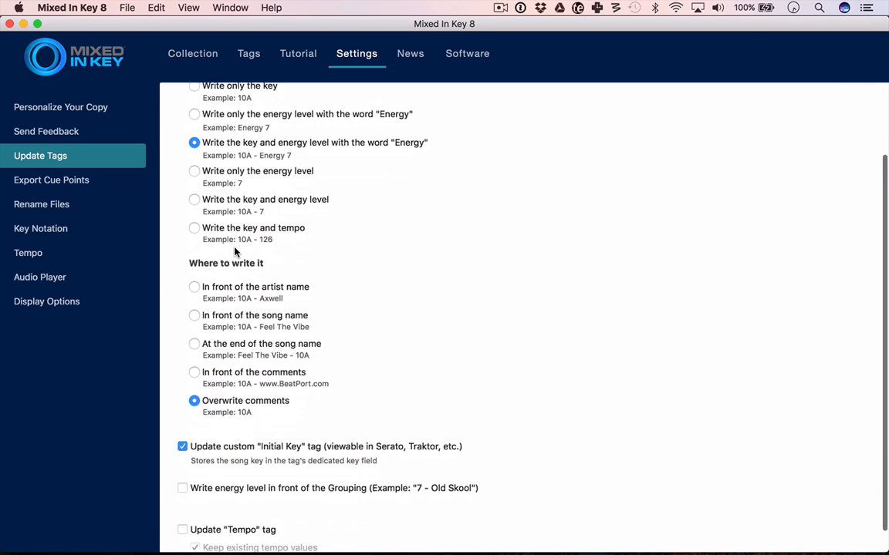
scroll(down, 3)
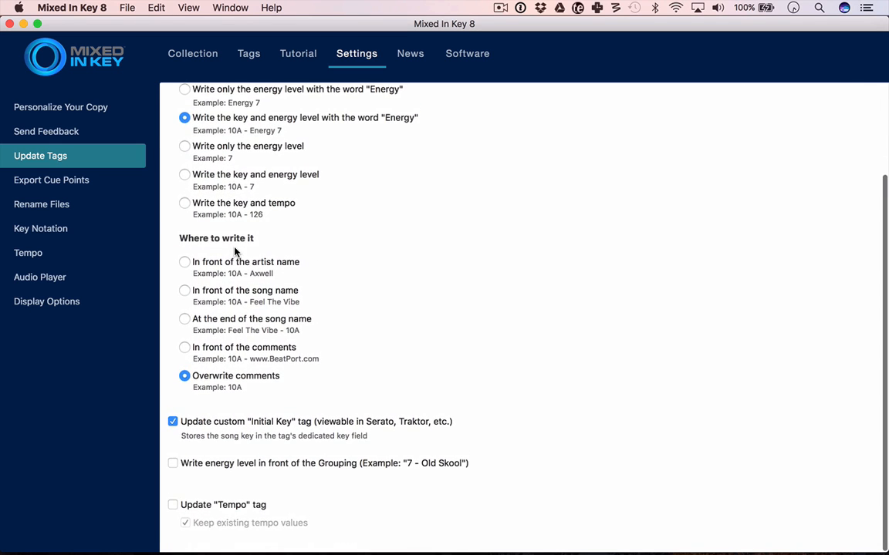
mouse_move(249, 302)
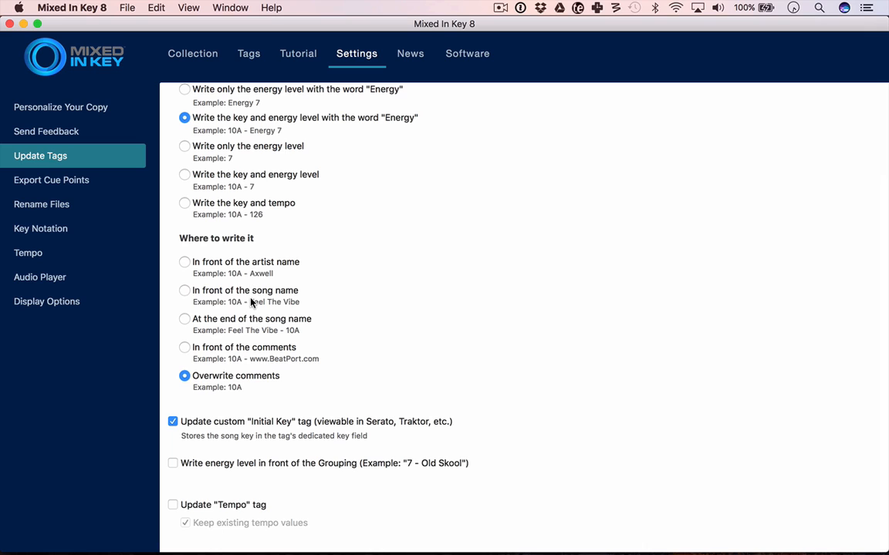
mouse_move(241, 365)
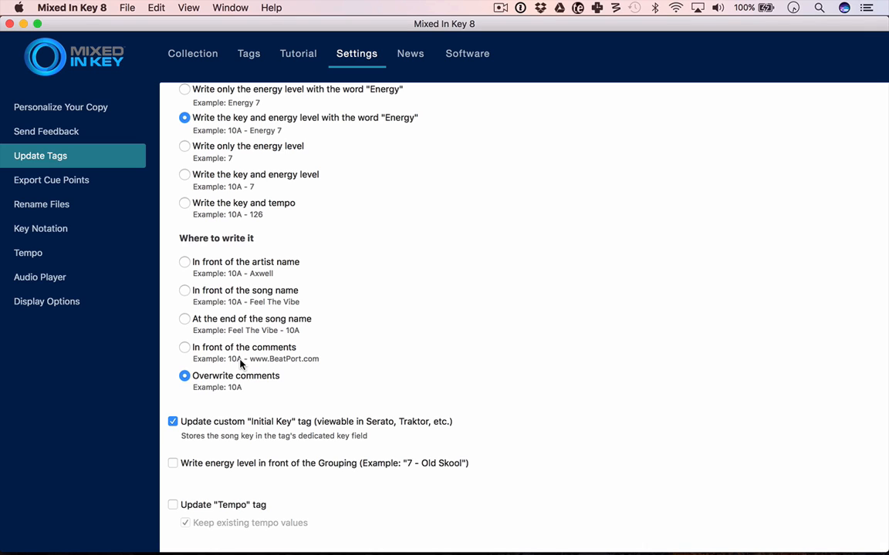
mouse_move(284, 435)
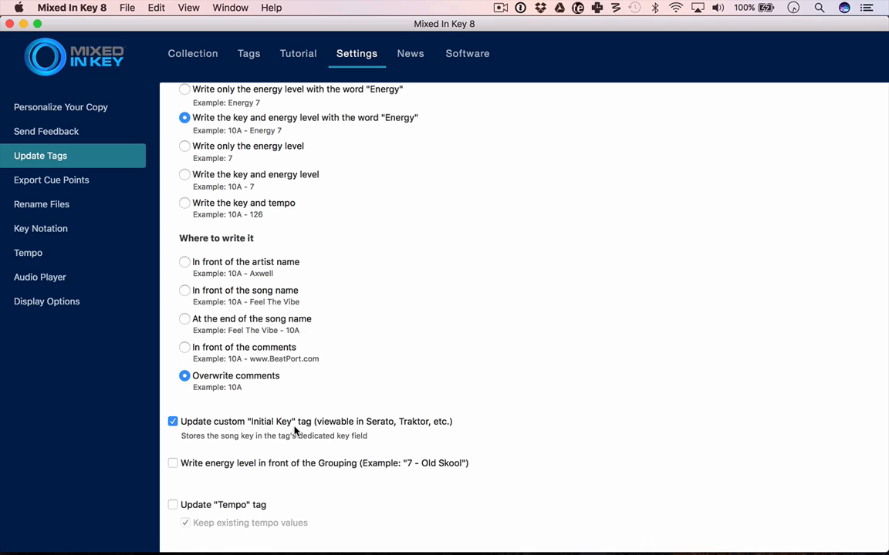
mouse_move(312, 385)
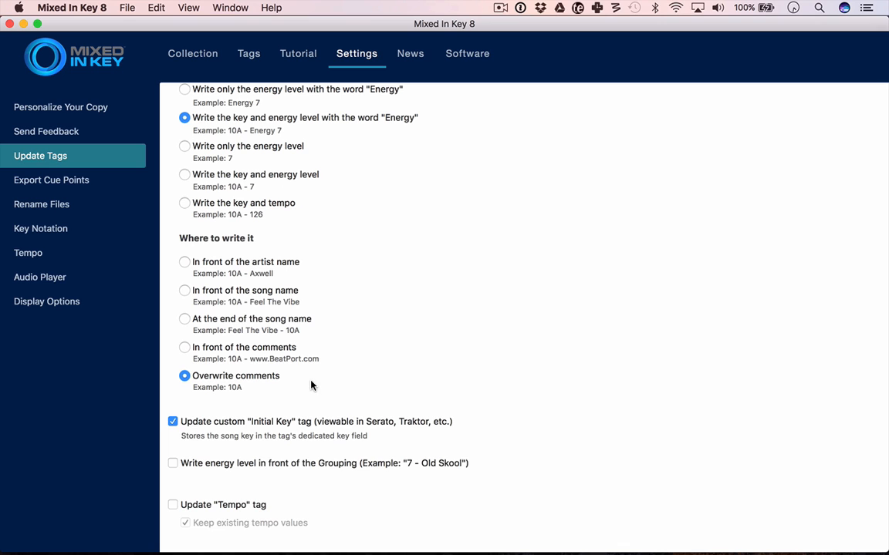
scroll(up, 3)
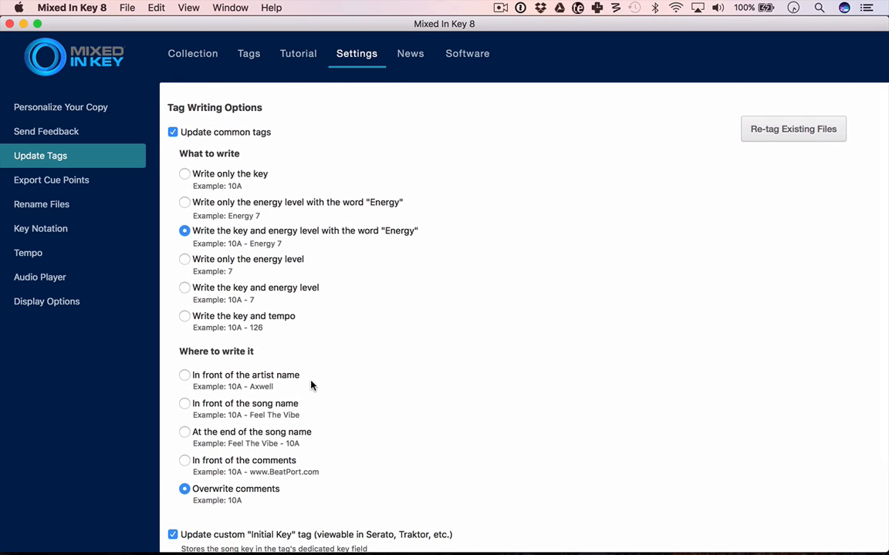
click(191, 53)
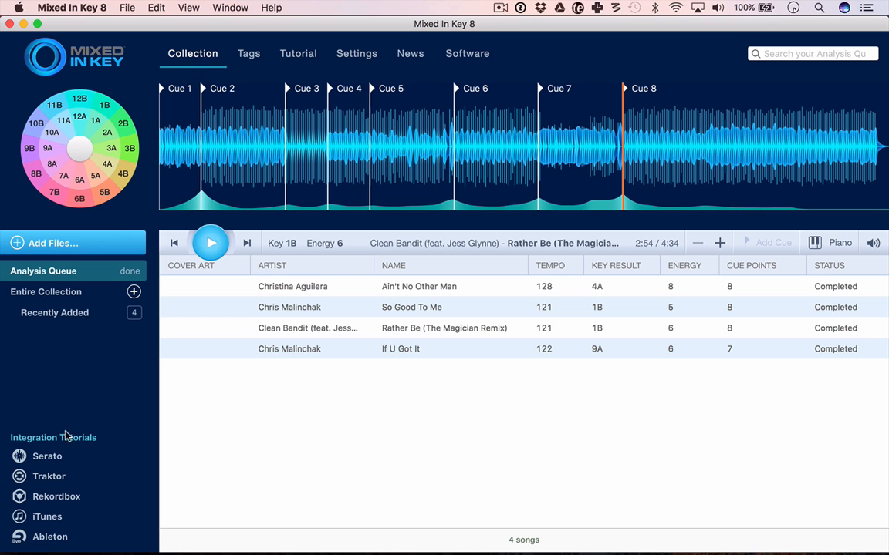
click(47, 457)
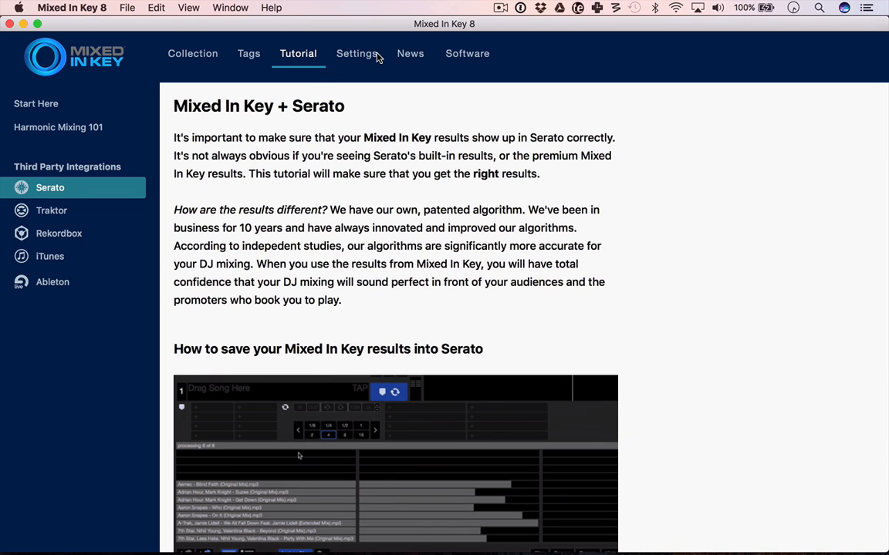
click(357, 52)
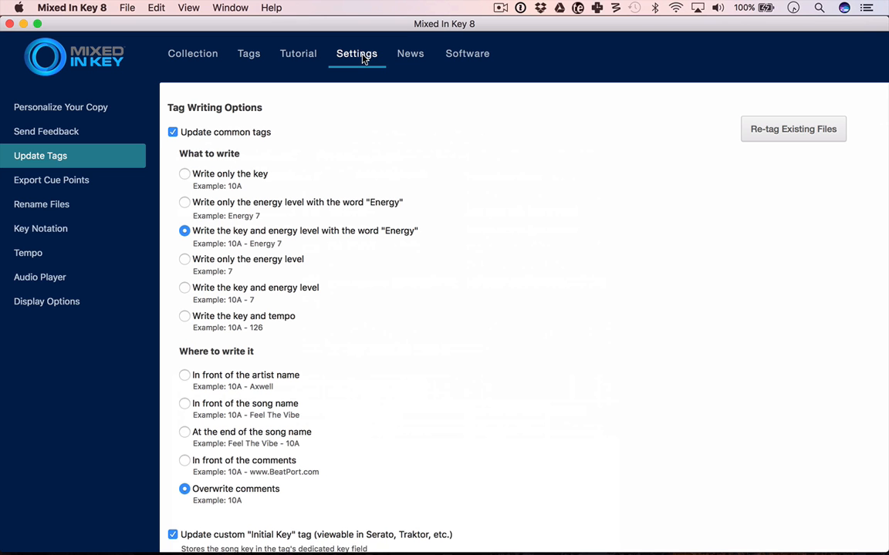
- Review the cue point export settings, then show the tag editor listing the four tracks
click(51, 179)
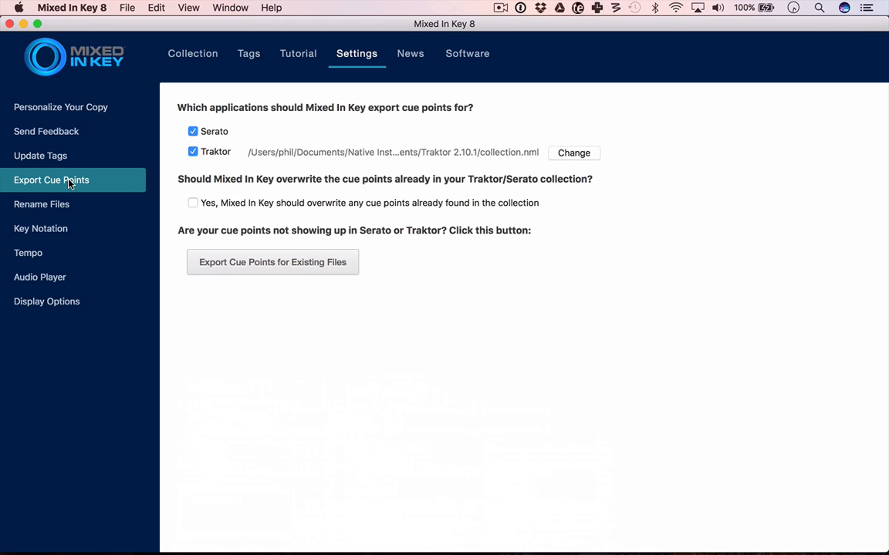
mouse_move(45, 209)
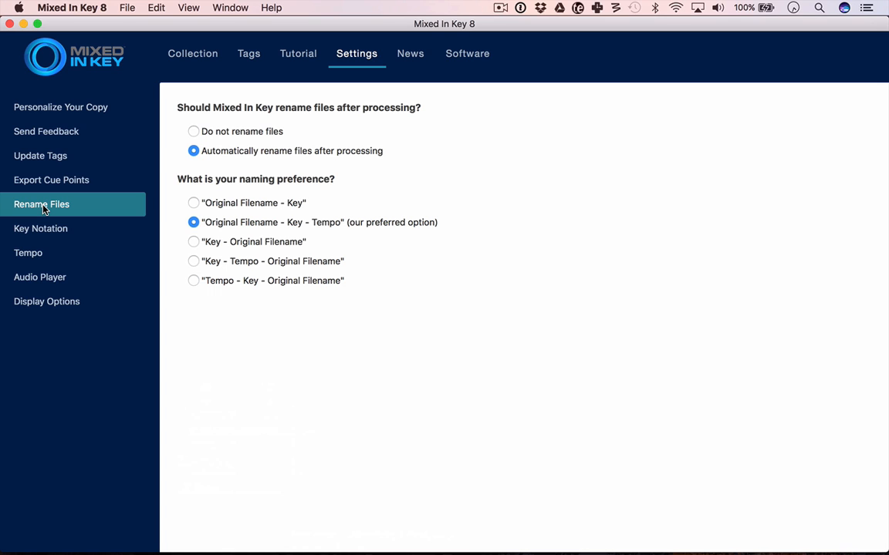
click(249, 52)
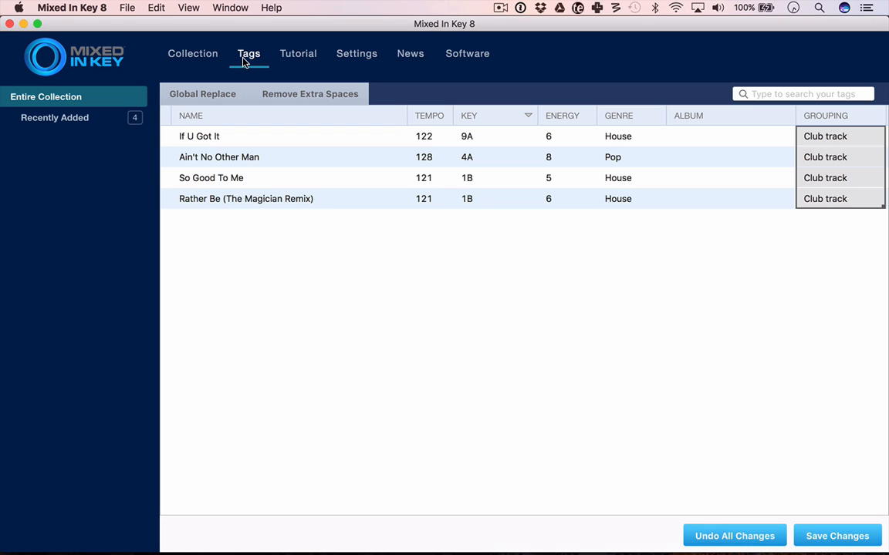
scroll(left, 3)
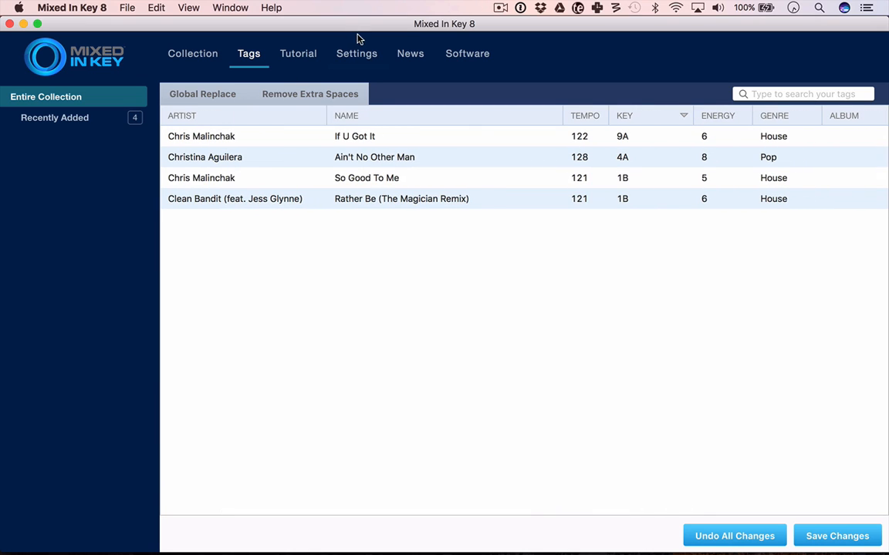
- Review Key Notation, Tempo, Audio Player and Display Options settings, then return to the collection
click(357, 52)
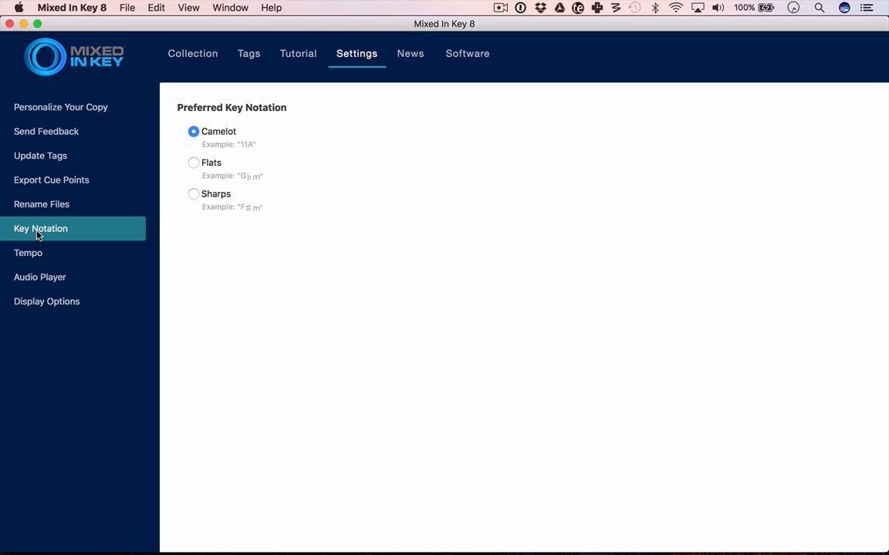
mouse_move(195, 172)
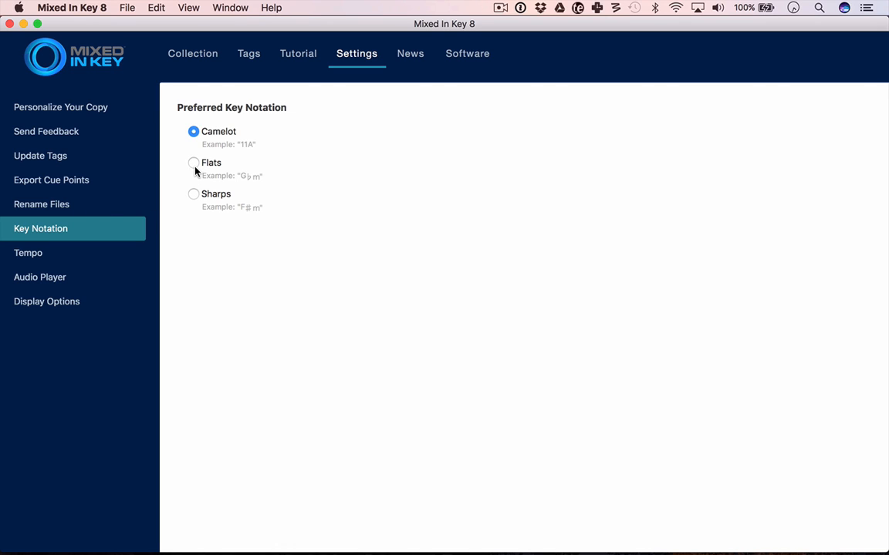
click(27, 253)
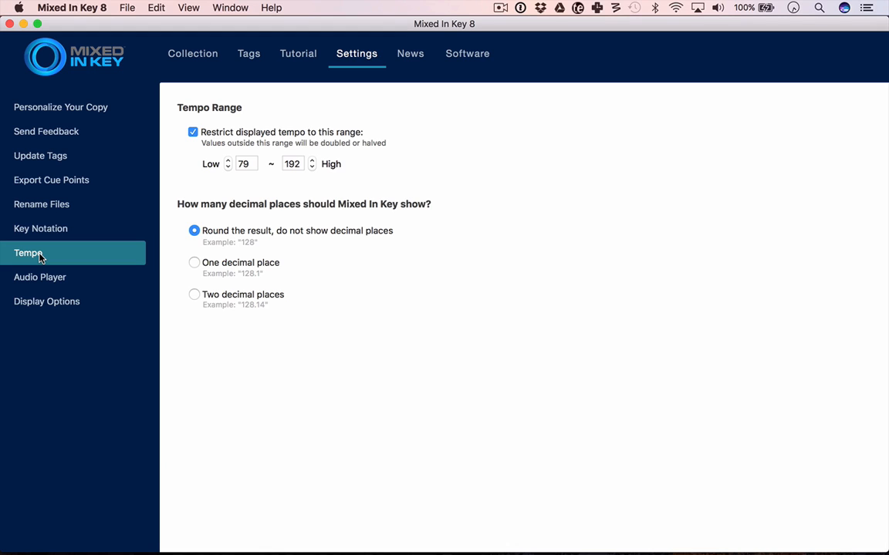
mouse_move(40, 284)
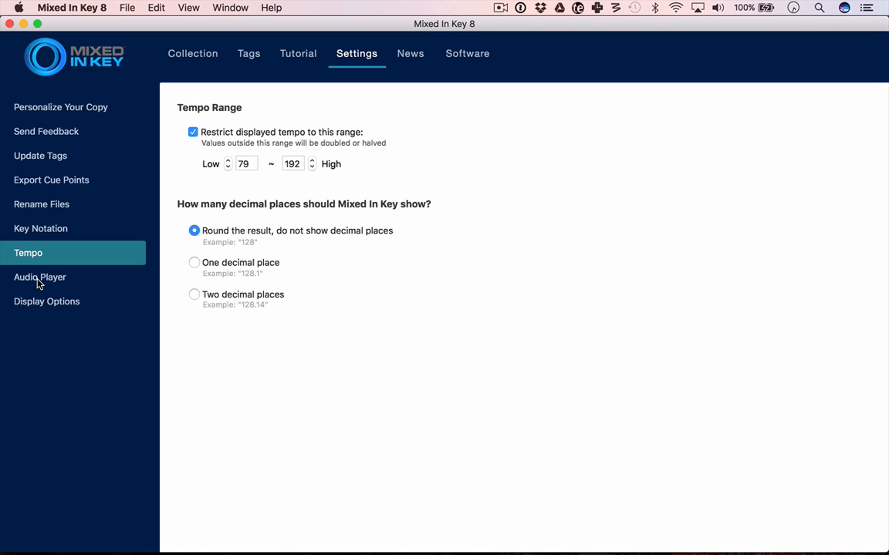
click(40, 278)
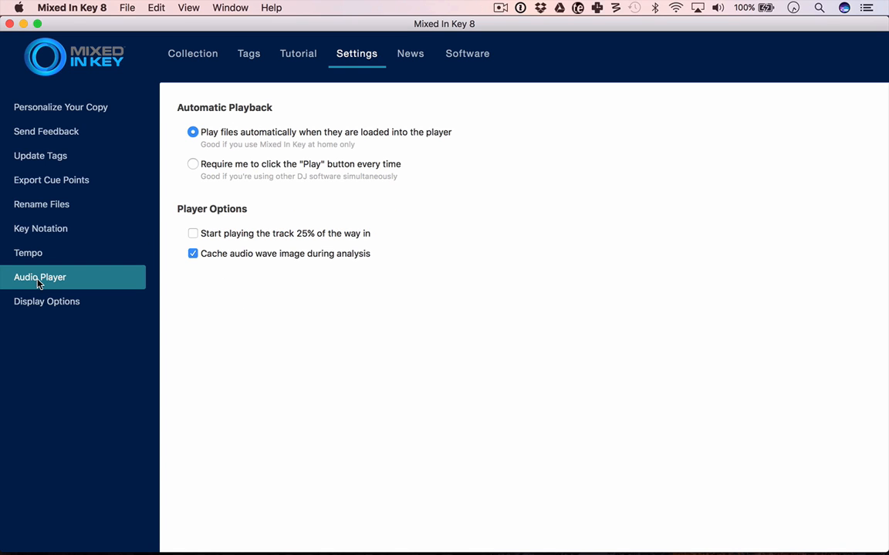
mouse_move(37, 305)
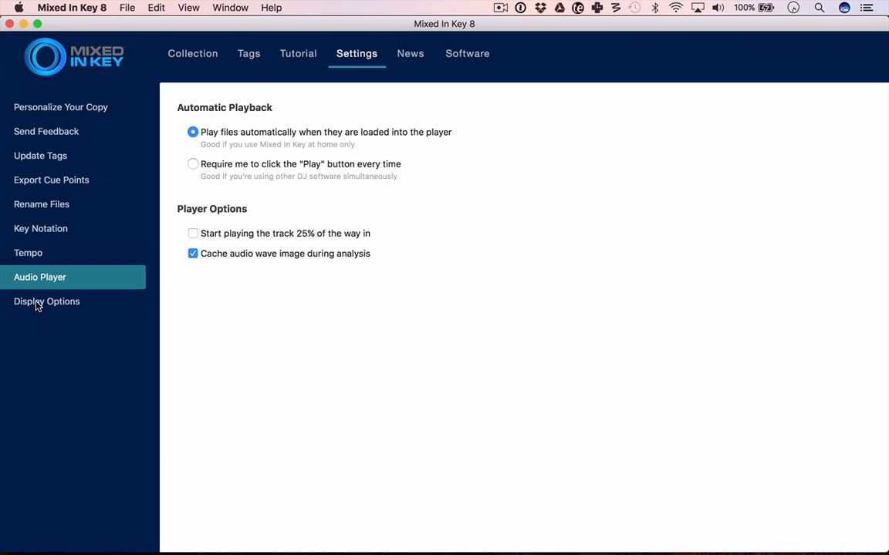
click(46, 301)
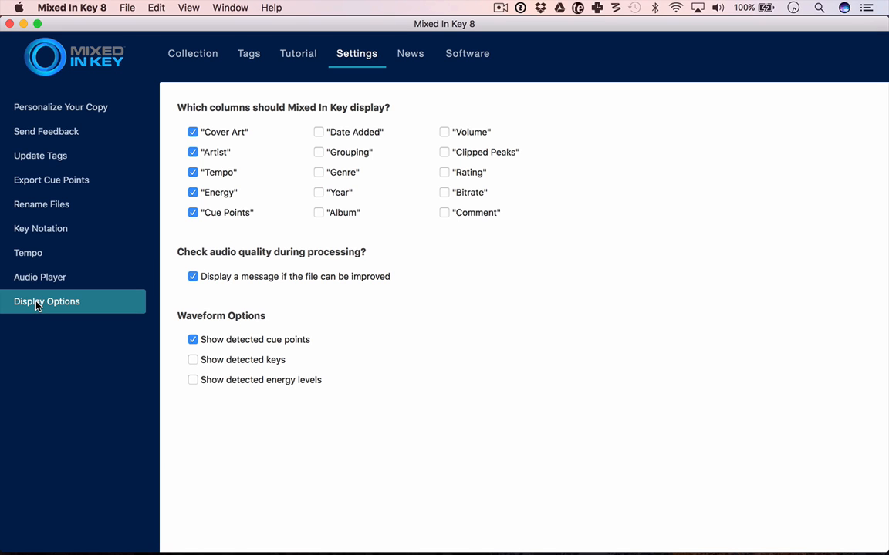
mouse_move(277, 375)
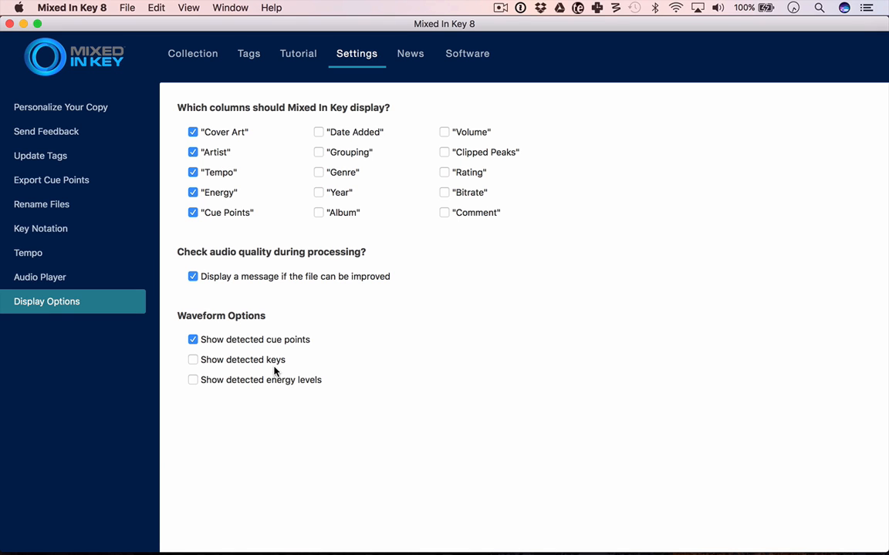
click(191, 52)
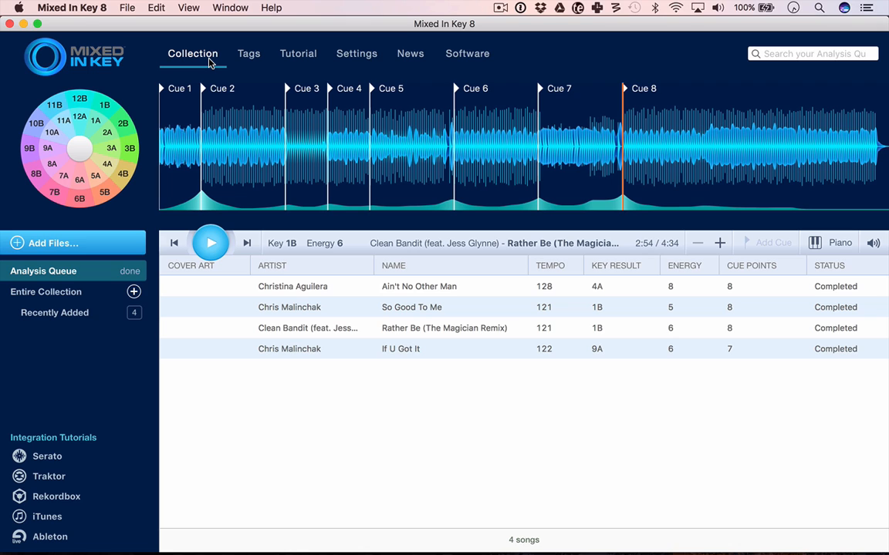
- Create a new playlist named 'Sample playlist' from Entire Collection and show the recently added tracks
click(46, 292)
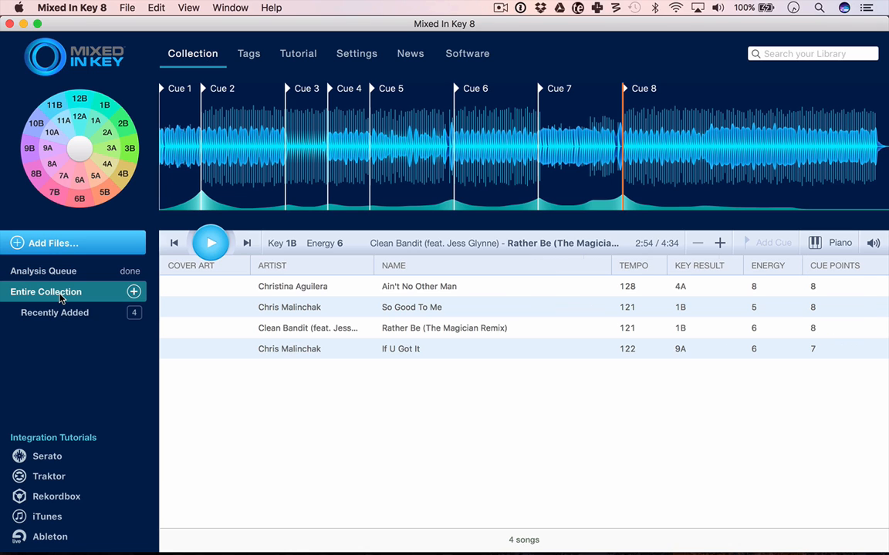
mouse_move(59, 302)
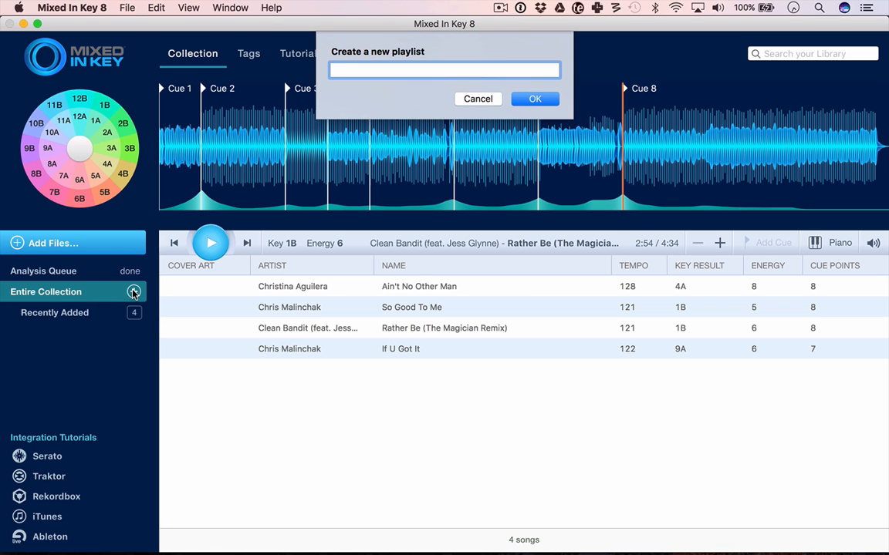
text(Sample play)
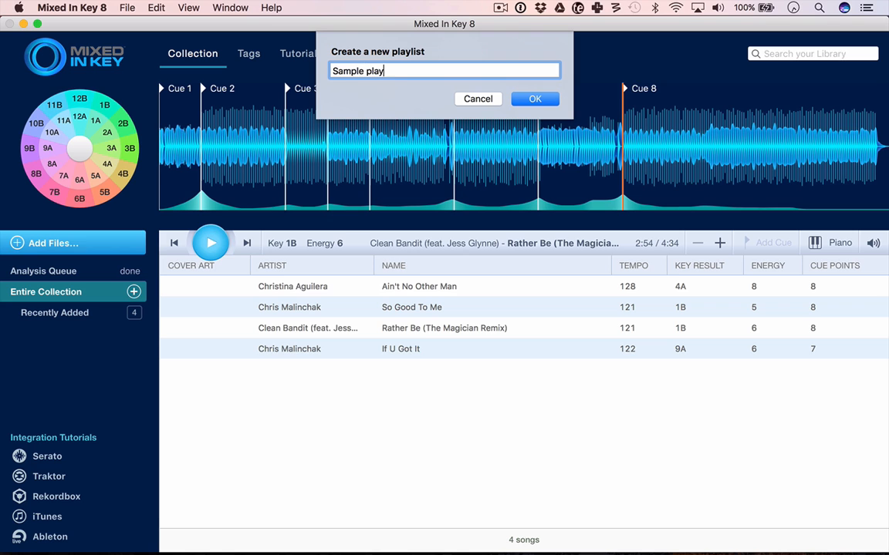
click(534, 99)
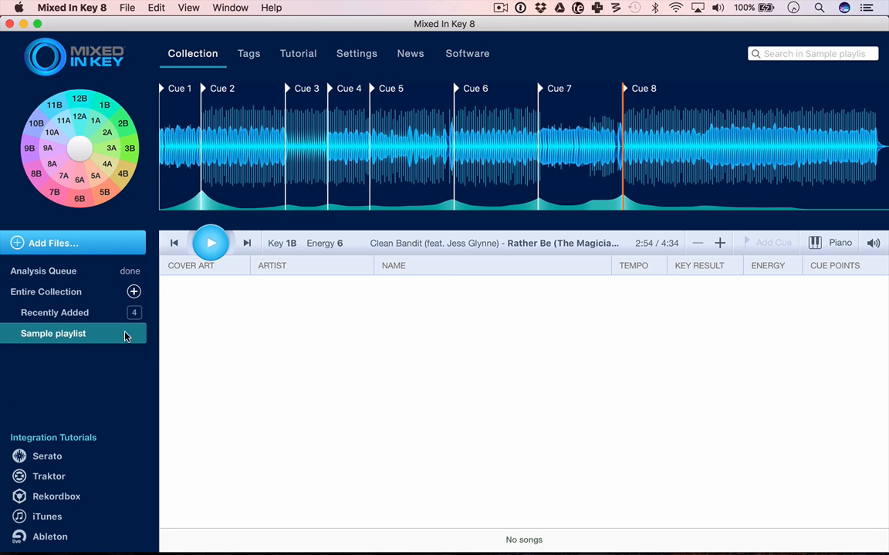
click(54, 312)
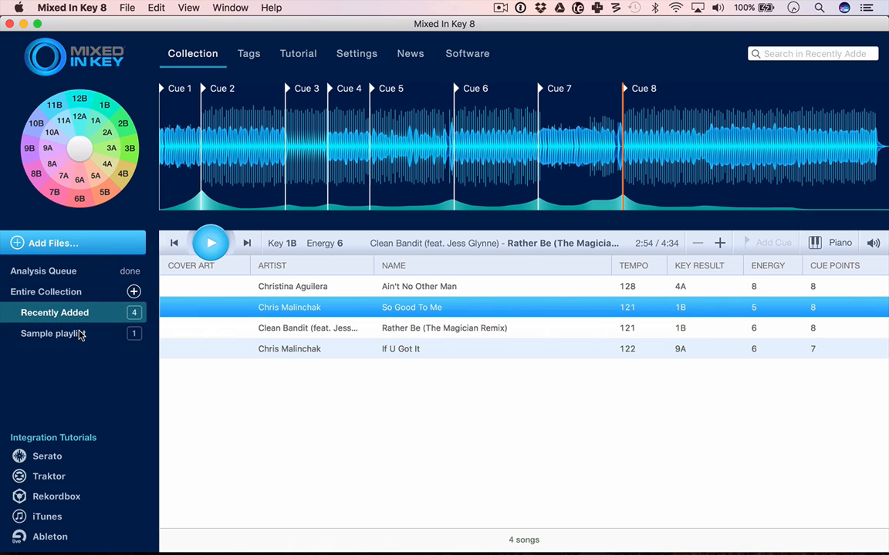
right_click(53, 333)
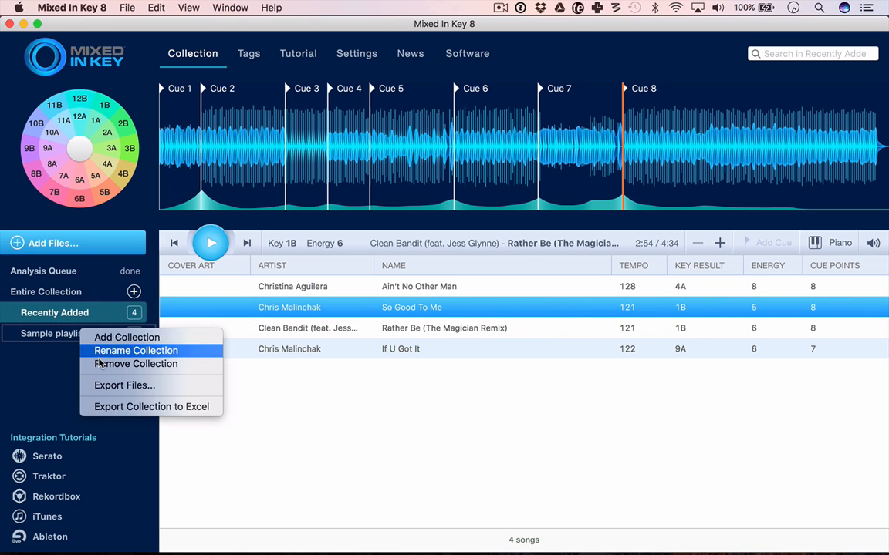
mouse_move(123, 385)
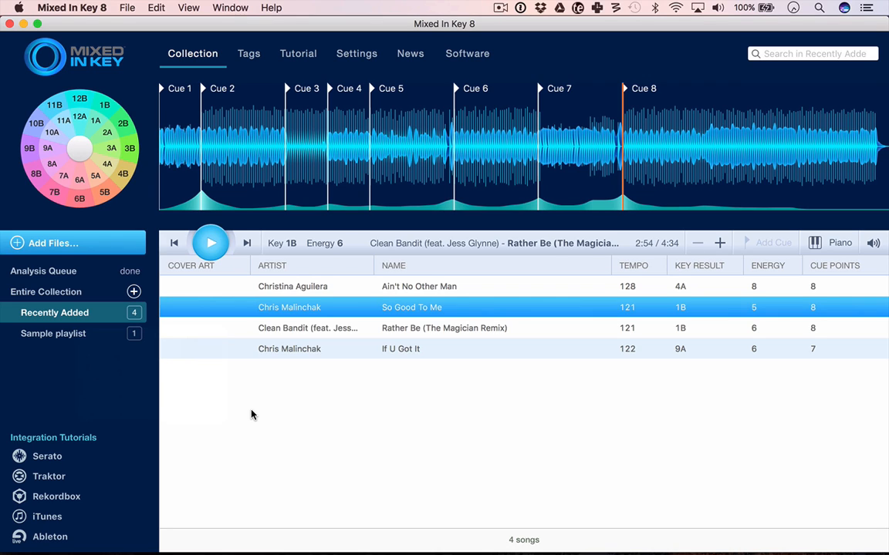
mouse_move(676, 375)
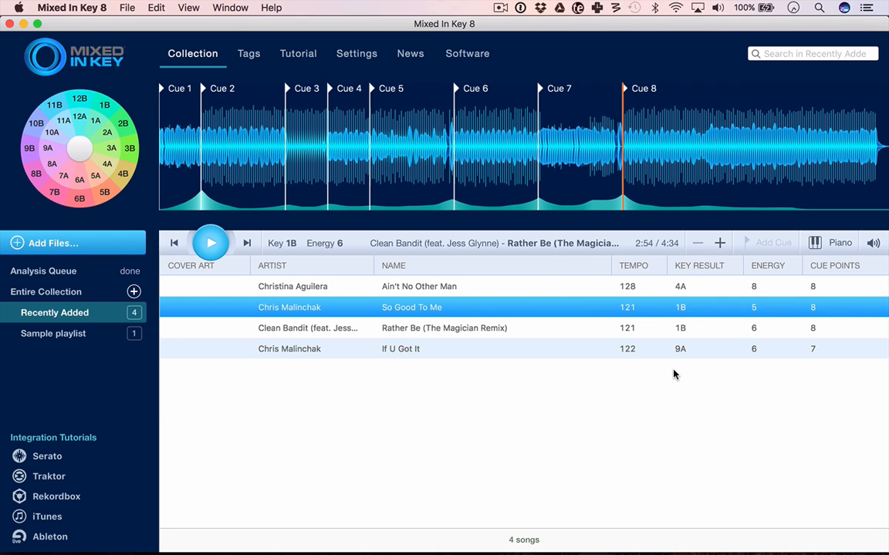
- Show the piano key checker for the track detected in 1B (B Major)
click(839, 243)
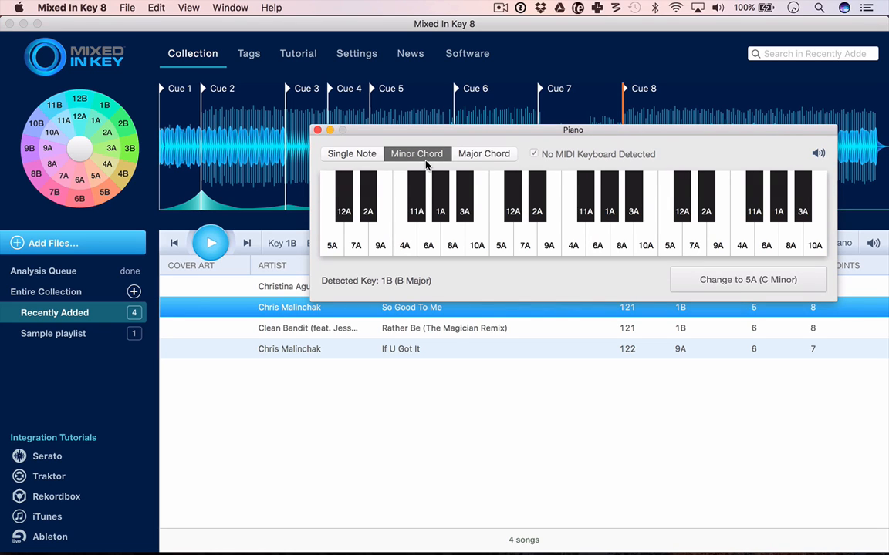
mouse_move(435, 183)
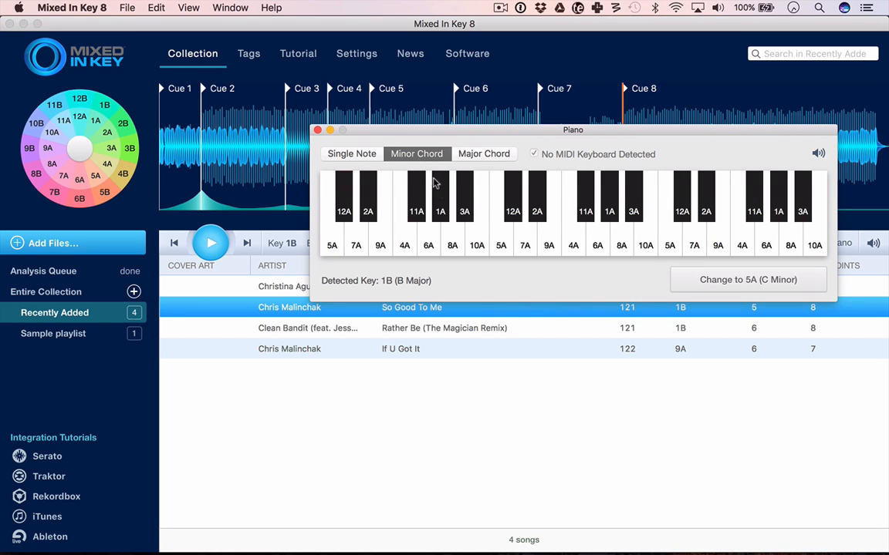
mouse_move(477, 245)
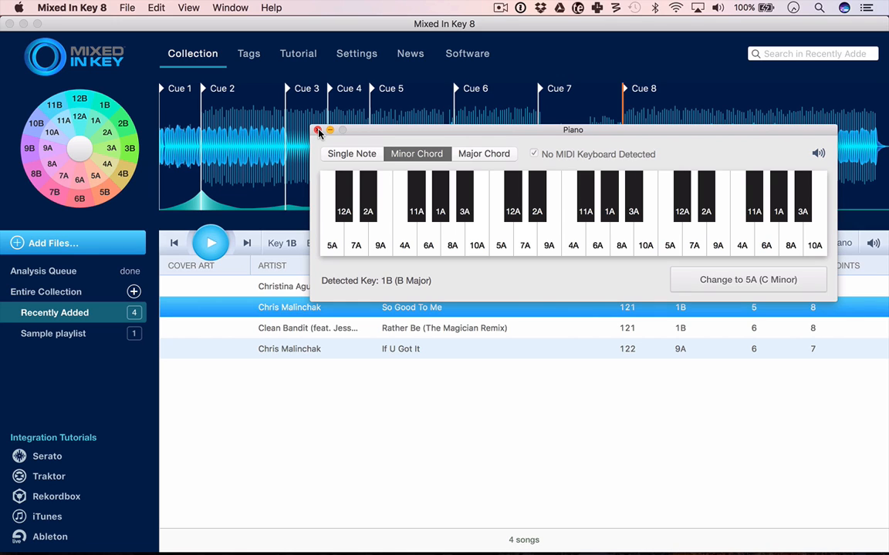
- Close the piano key checker, view the track tags, and return to the collection
click(317, 130)
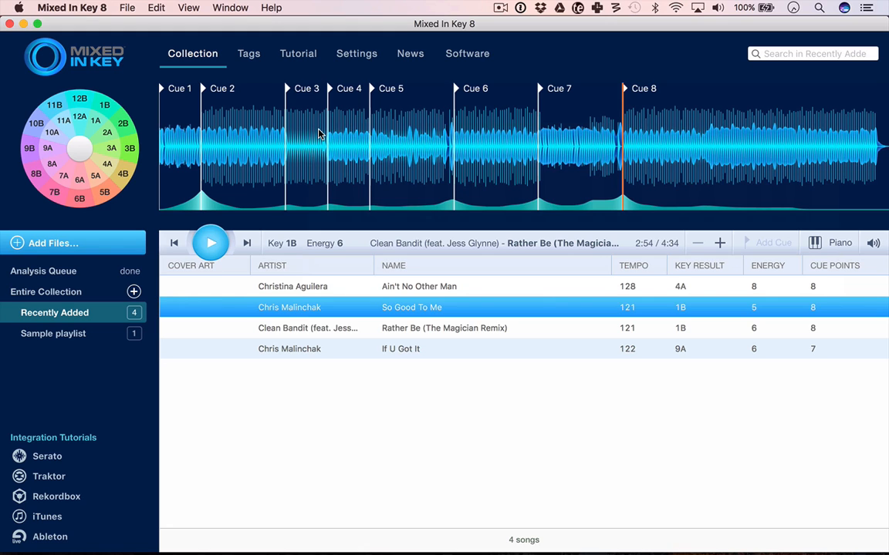
click(248, 53)
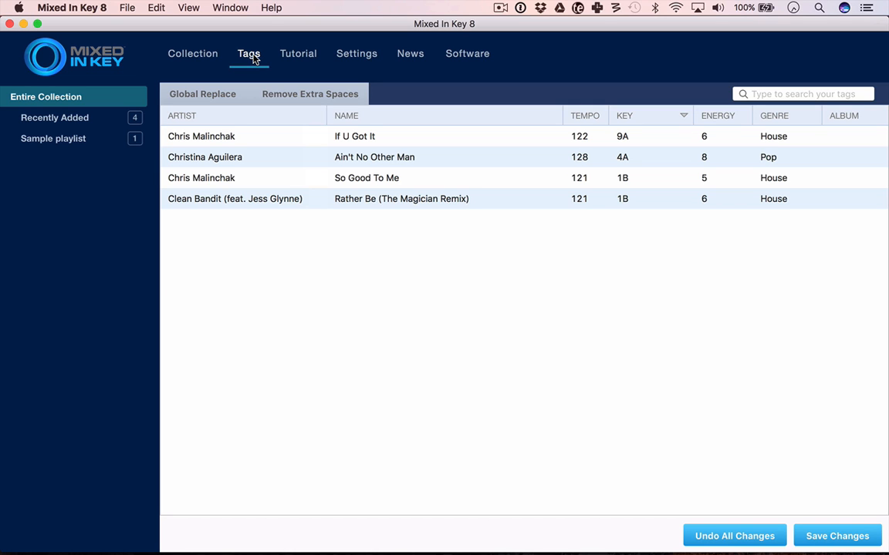
click(191, 52)
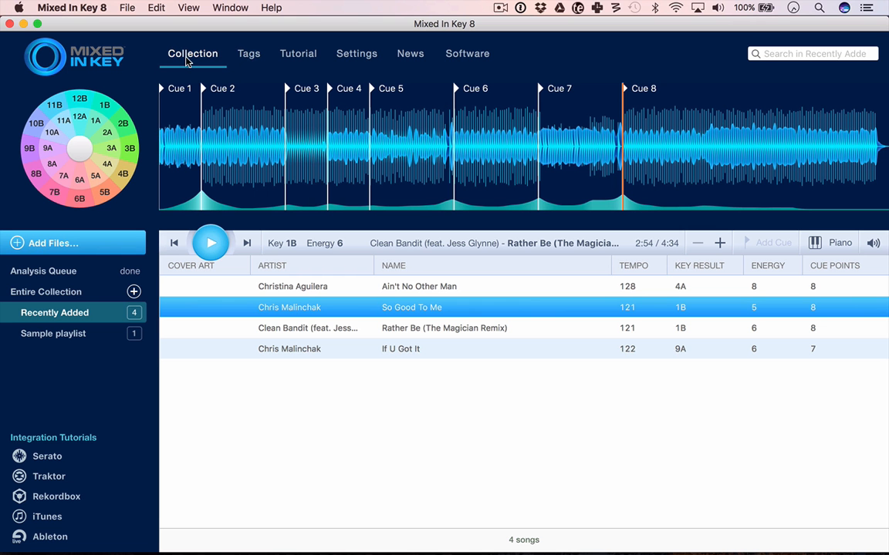